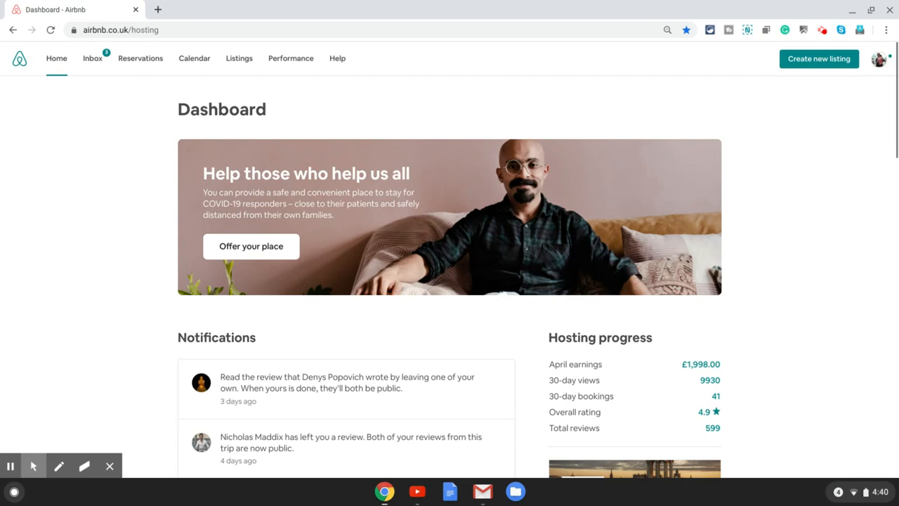
pyautogui.moveTo(768, 256)
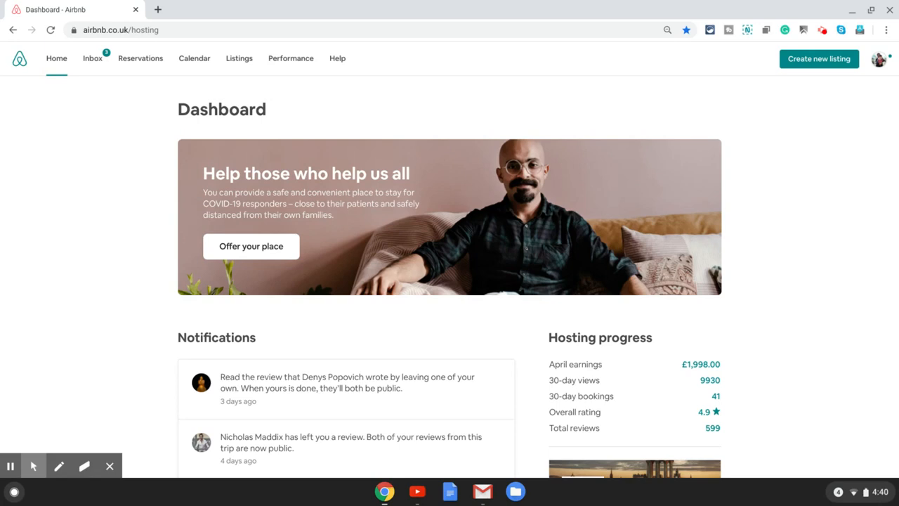
pyautogui.moveTo(156, 95)
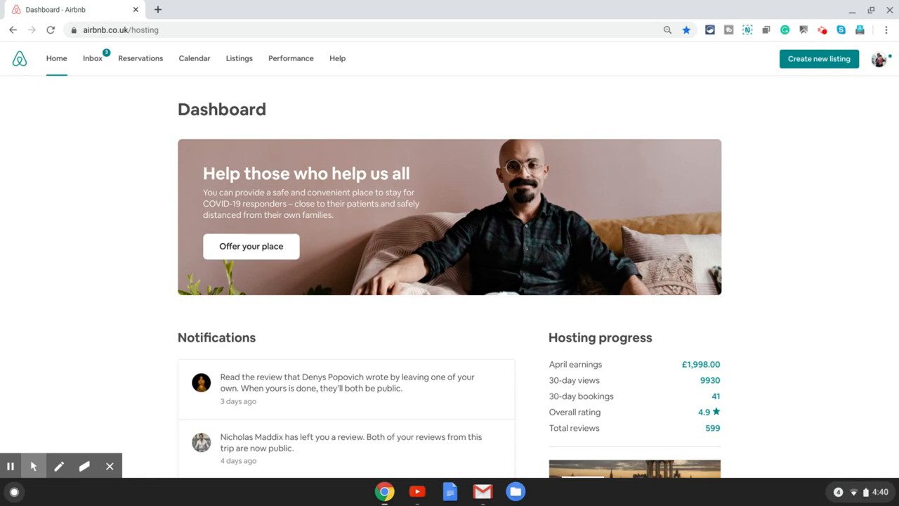
pyautogui.moveTo(95, 111)
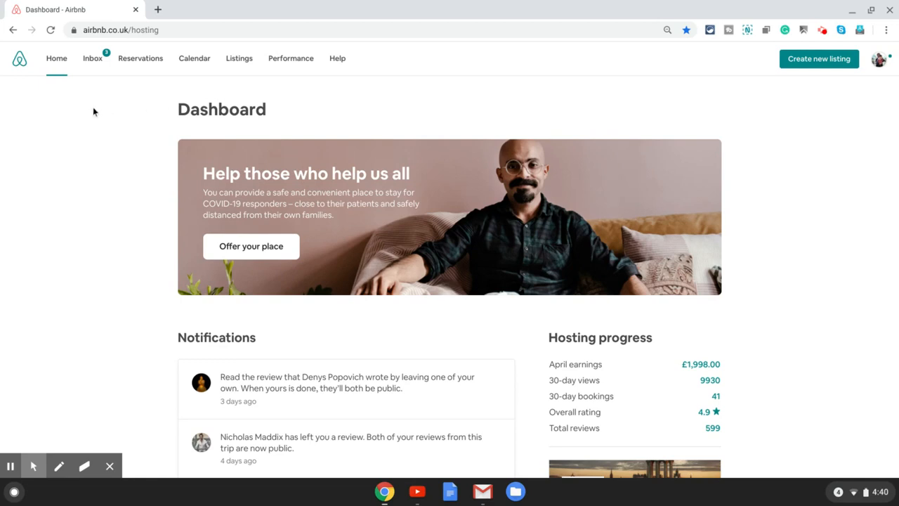
pyautogui.moveTo(66, 132)
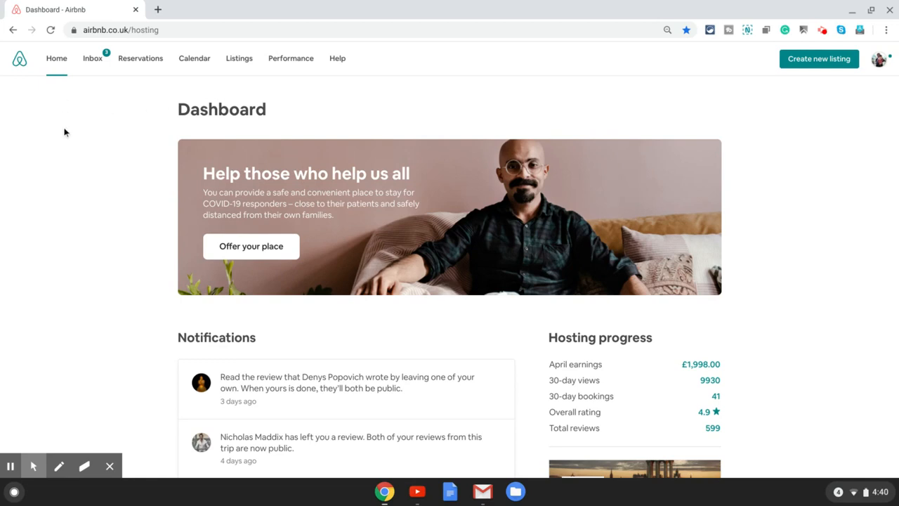
pyautogui.moveTo(216, 98)
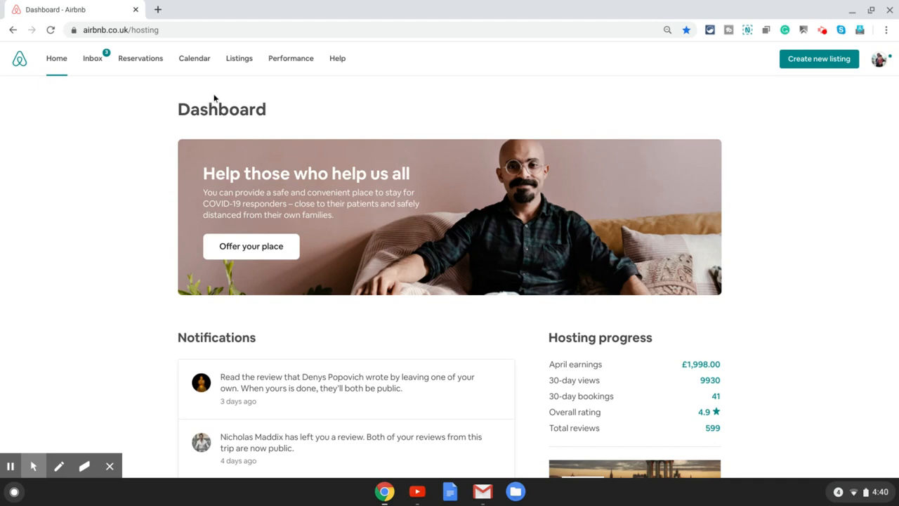
pyautogui.moveTo(178, 101)
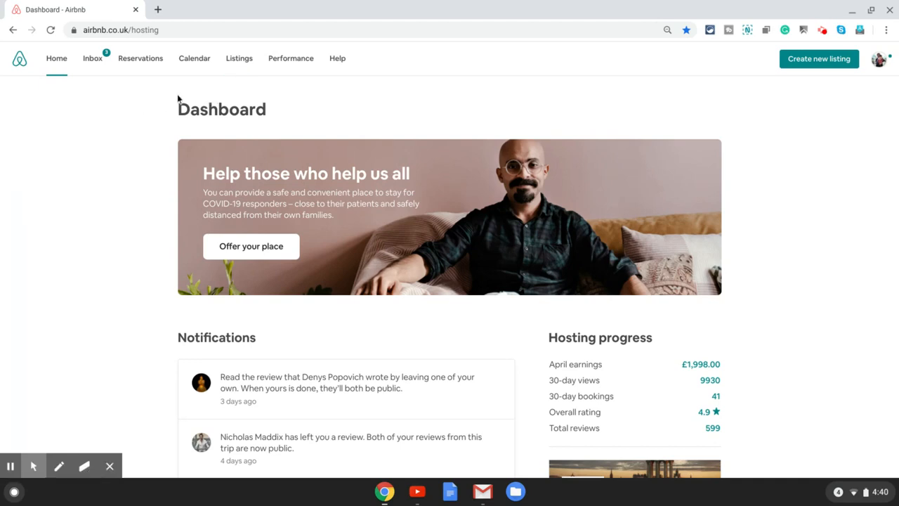
pyautogui.moveTo(239, 58)
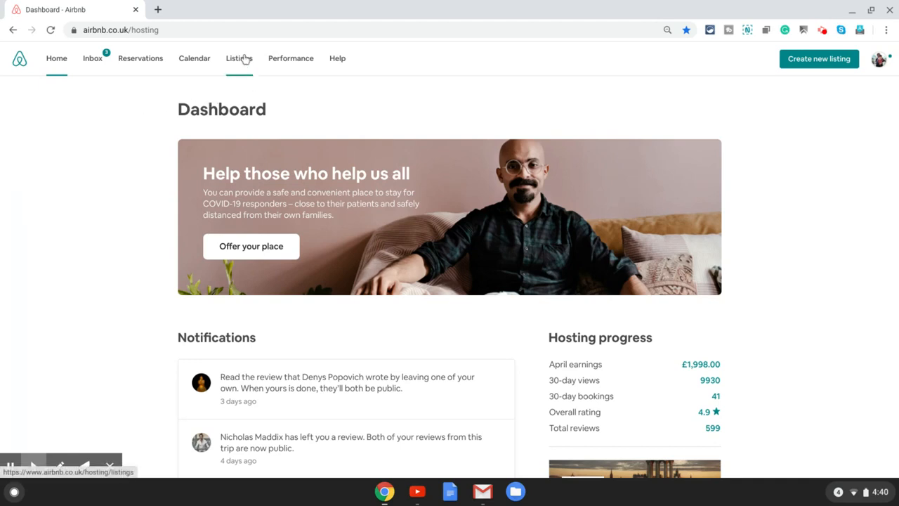
# Go to Listings and open the Flat 17 Royal Mile listing's edit page
pyautogui.click(238, 58)
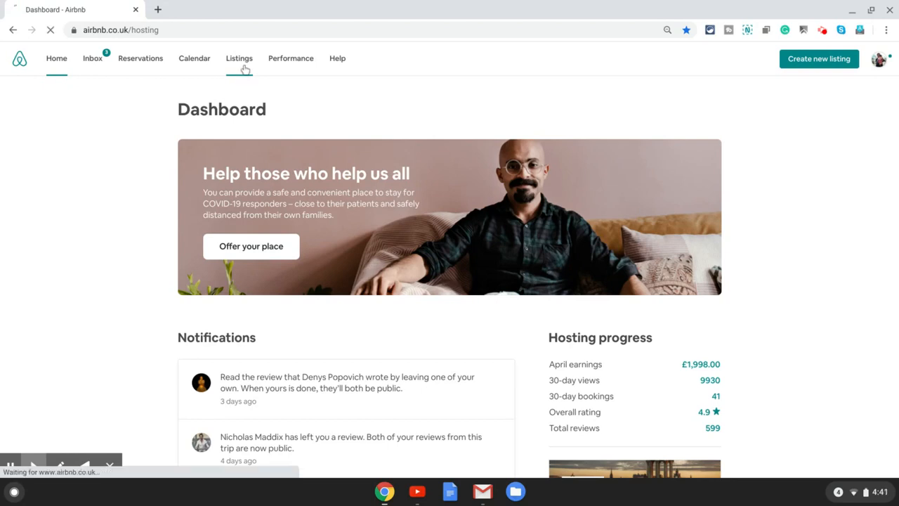
pyautogui.click(239, 58)
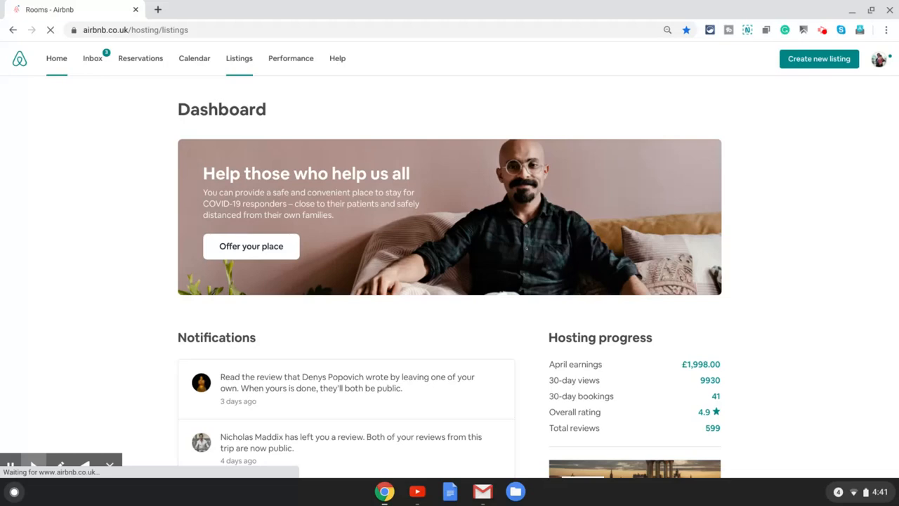
pyautogui.click(239, 58)
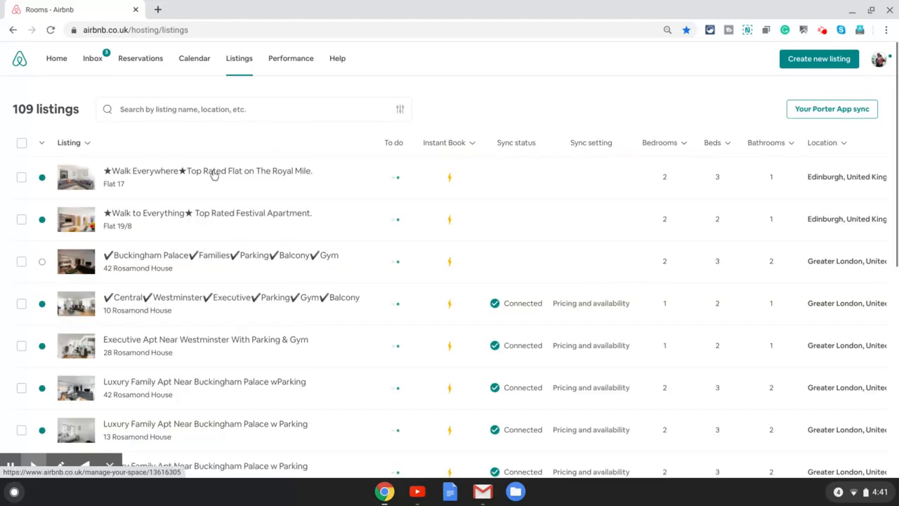
pyautogui.click(208, 171)
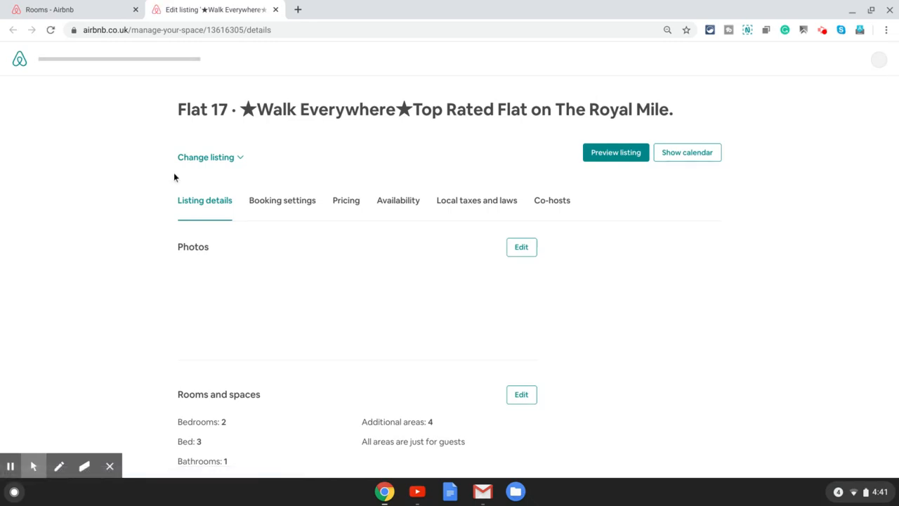
pyautogui.scroll(-3)
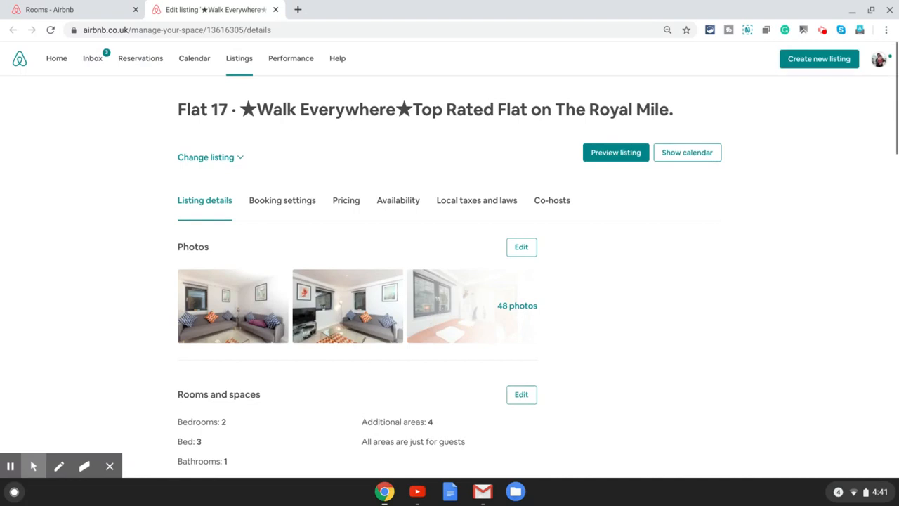
pyautogui.scroll(-3)
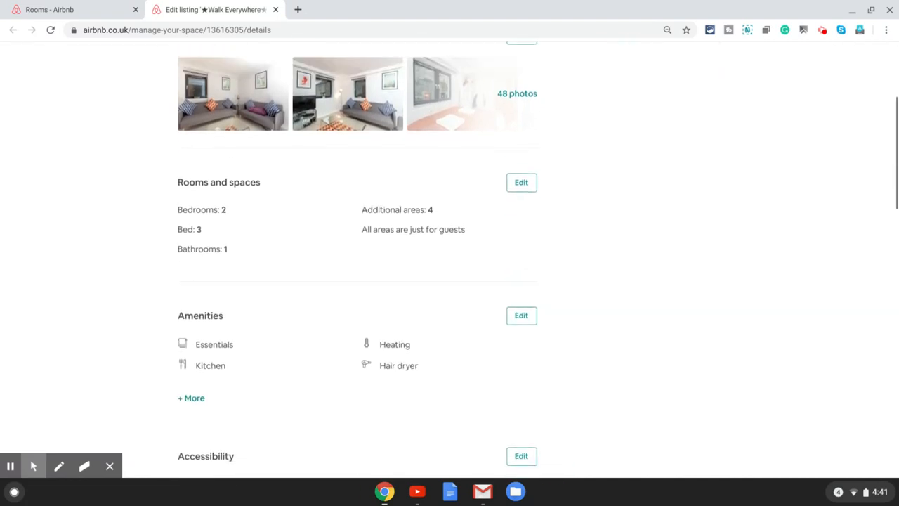
pyautogui.scroll(3)
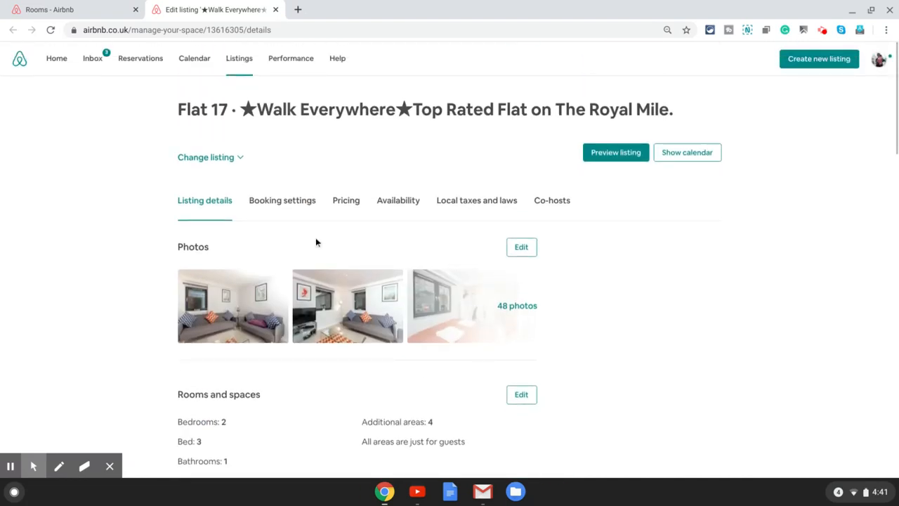
pyautogui.moveTo(346, 200)
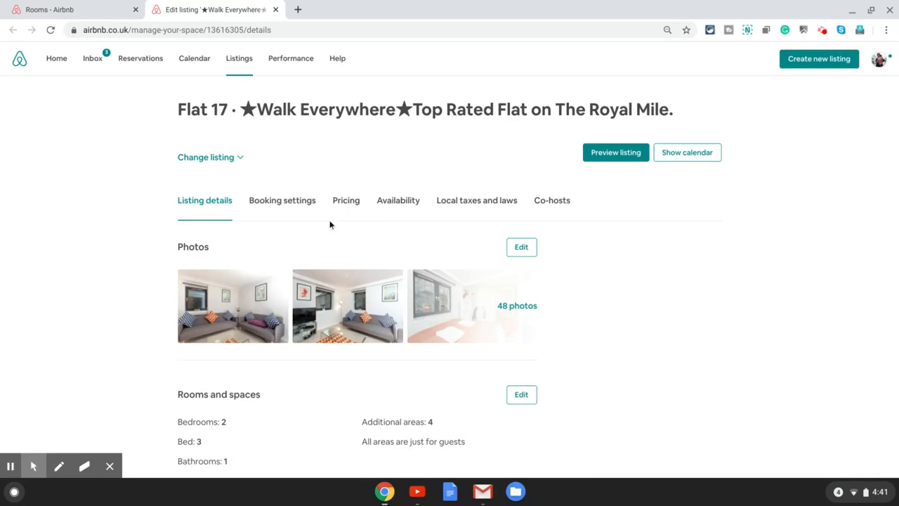
# Open Flat 17's Nightly price editor, showing Smart Pricing on with a £57–£300 range
pyautogui.click(345, 200)
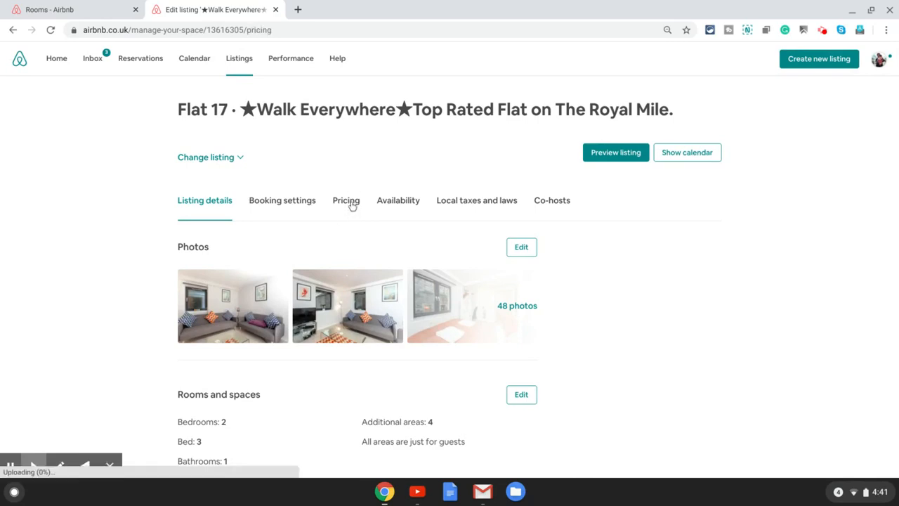
pyautogui.click(345, 200)
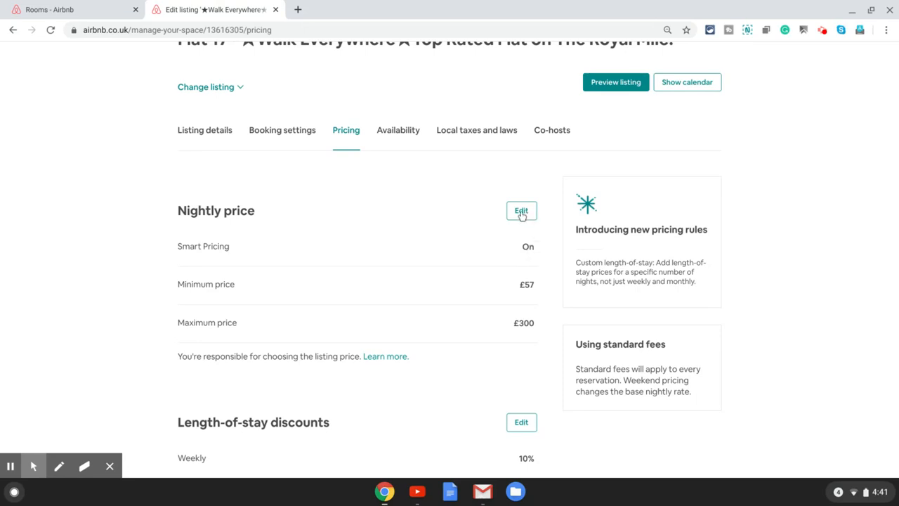
pyautogui.click(522, 211)
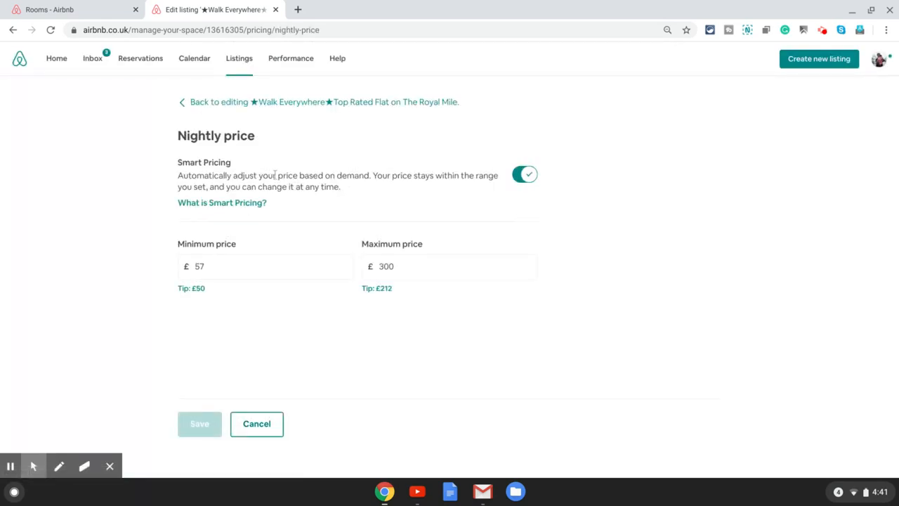
pyautogui.click(525, 174)
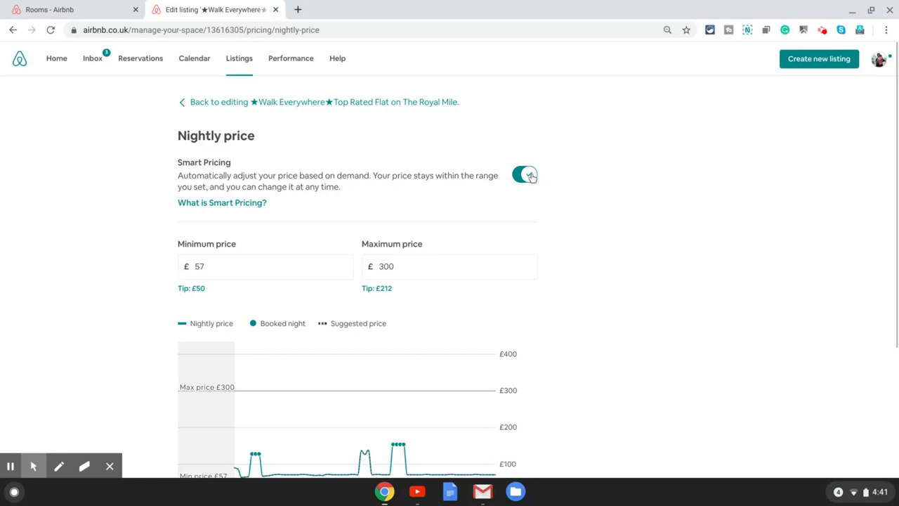
pyautogui.click(524, 174)
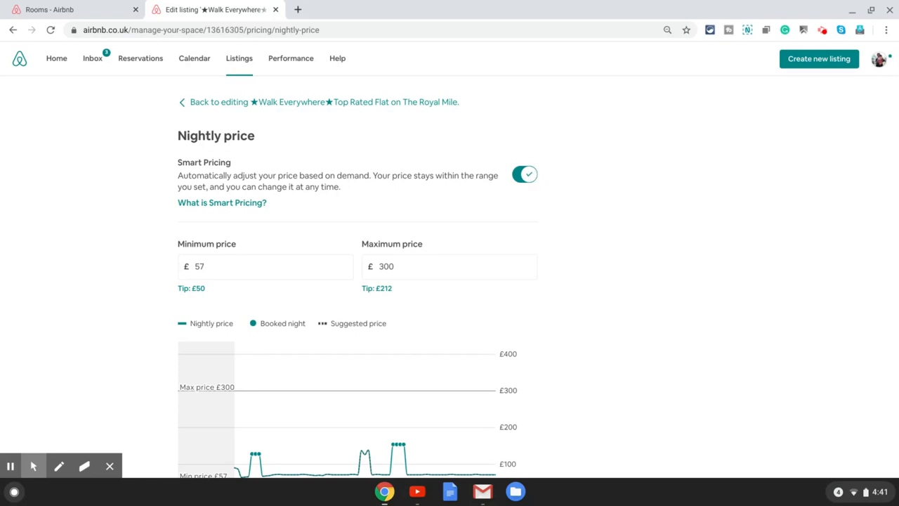
# Switch the Smart Pricing toggle off to bring up the 'Turning off Smart Pricing?' warning
pyautogui.click(525, 174)
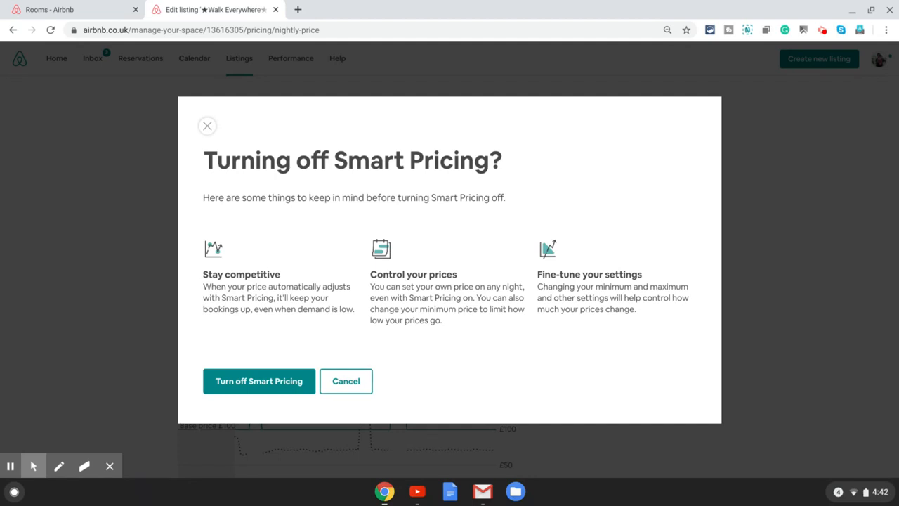
pyautogui.moveTo(284, 265)
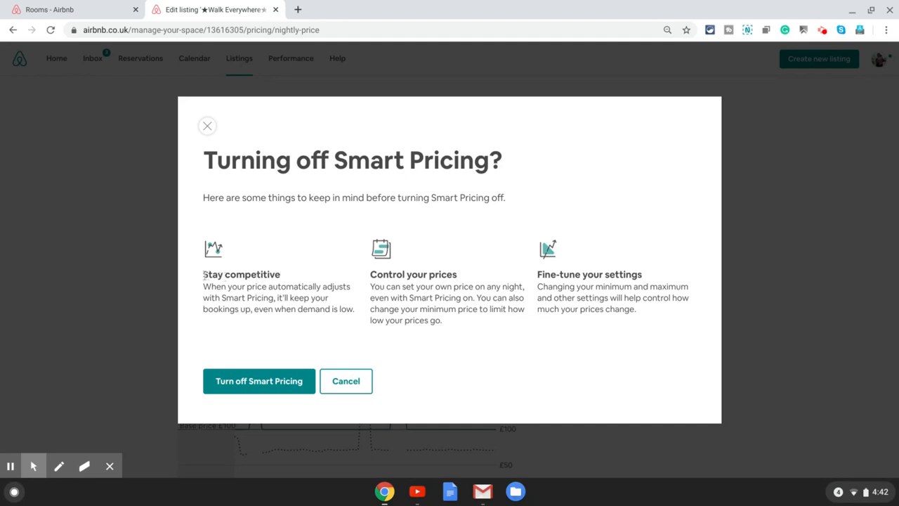
pyautogui.moveTo(399, 293)
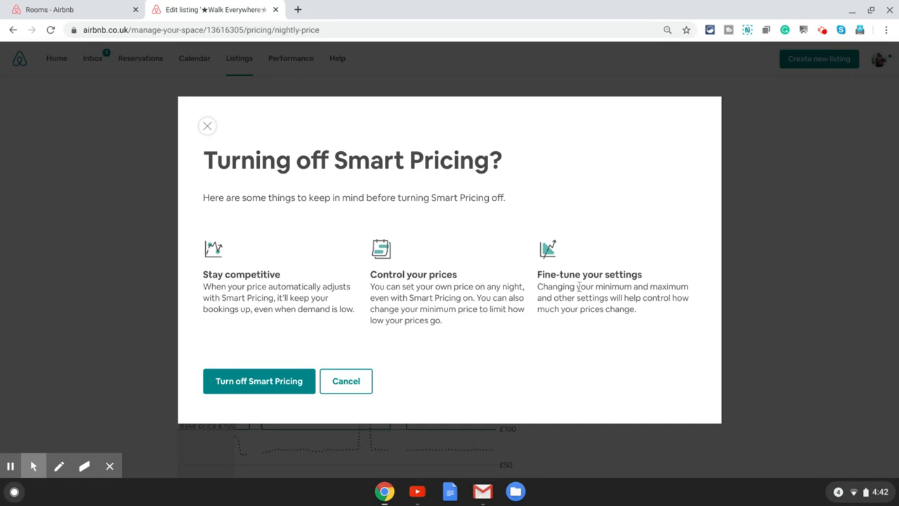
pyautogui.moveTo(290, 284)
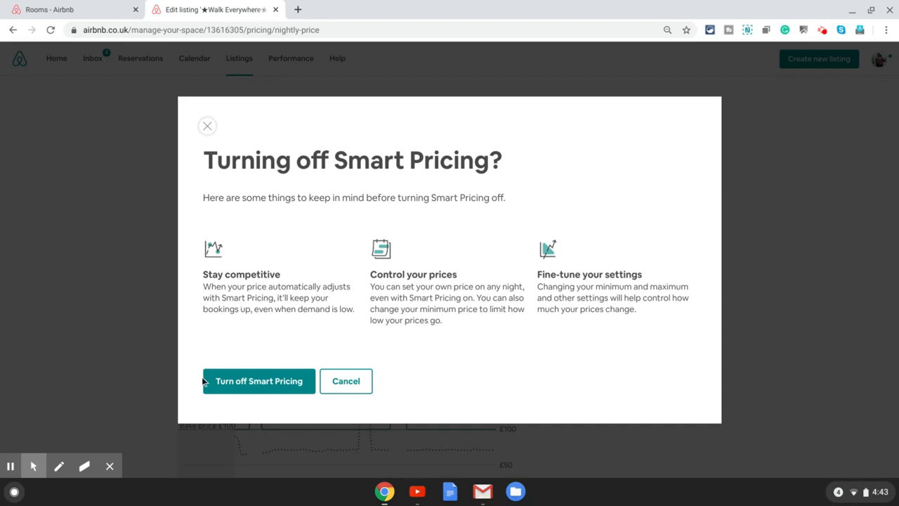
pyautogui.moveTo(204, 348)
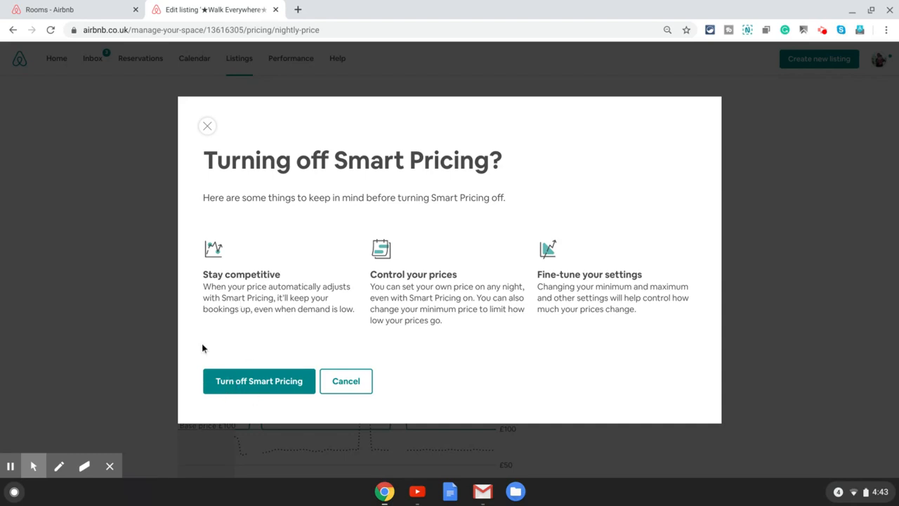
pyautogui.moveTo(259, 380)
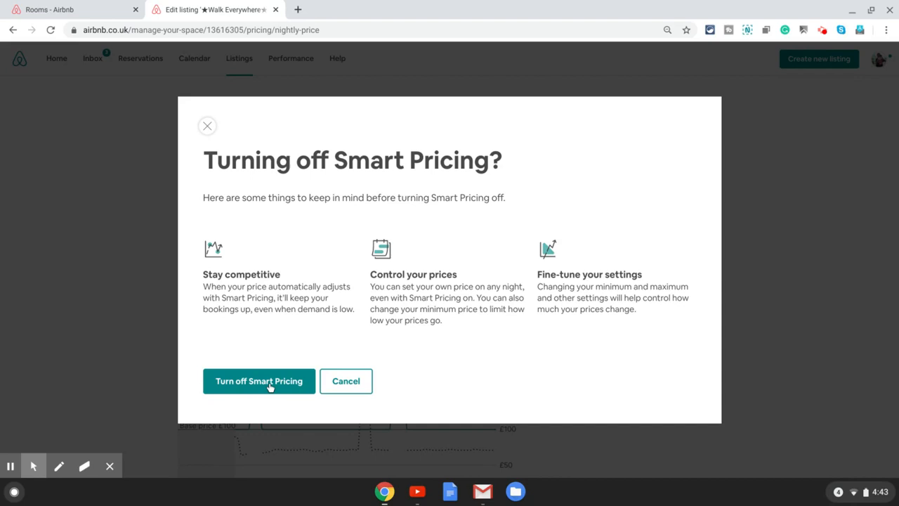
# Confirm turning off Smart Pricing and pick 'Prices are too low' as the reason
pyautogui.click(259, 381)
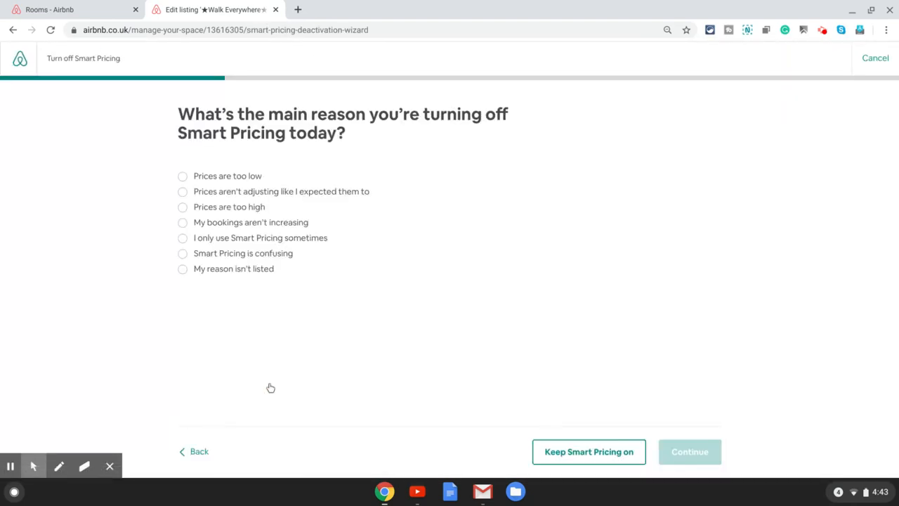
pyautogui.moveTo(278, 343)
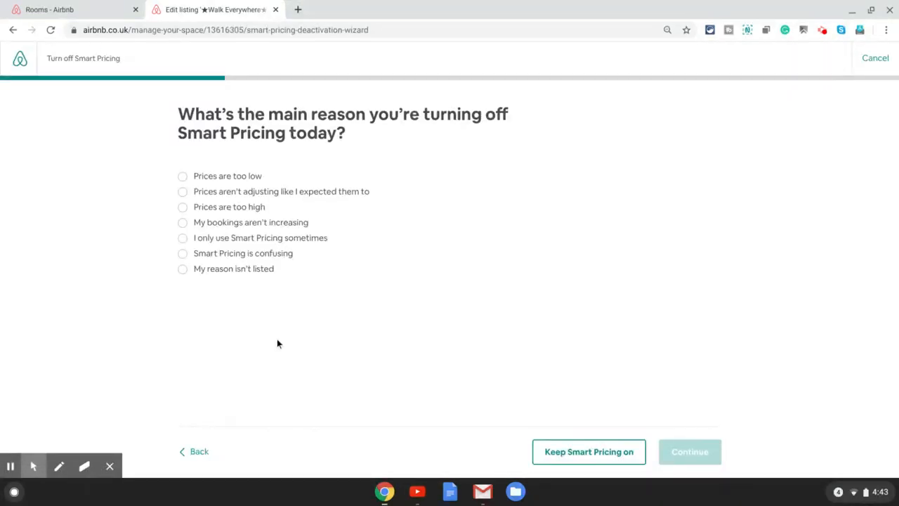
pyautogui.moveTo(247, 197)
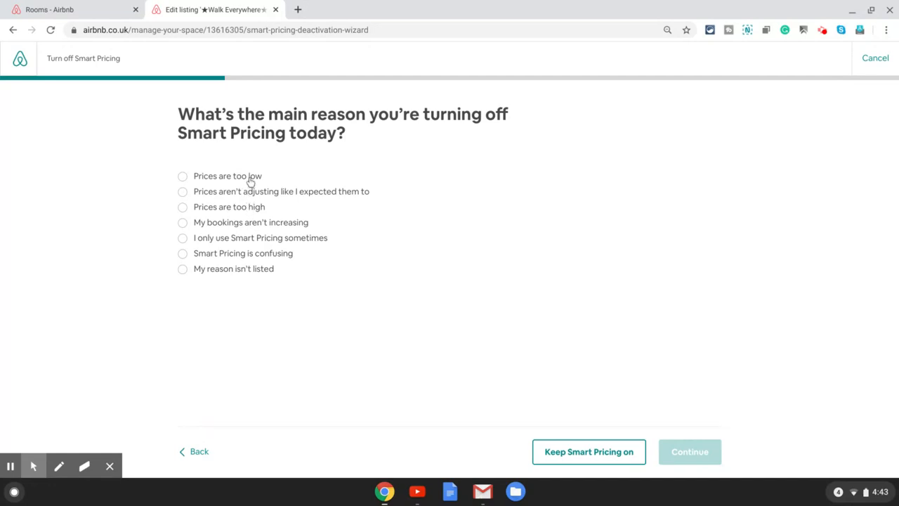
pyautogui.click(181, 176)
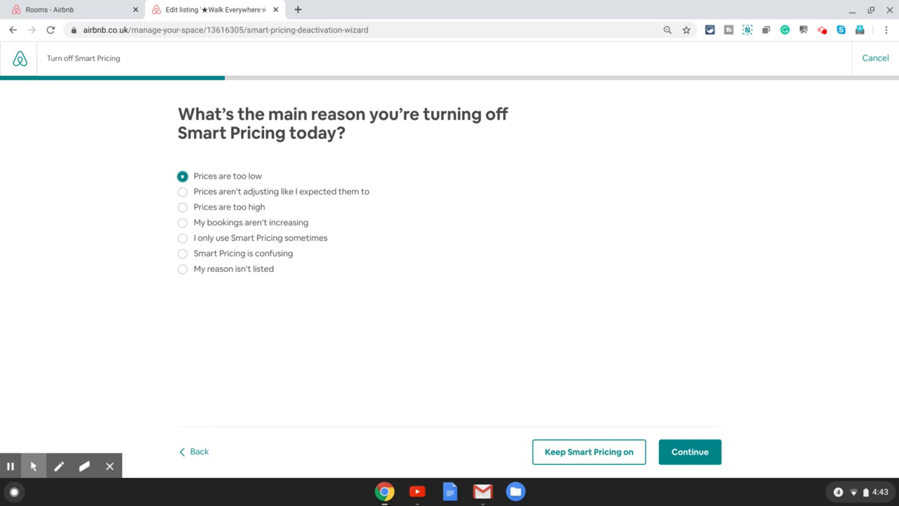
pyautogui.moveTo(436, 274)
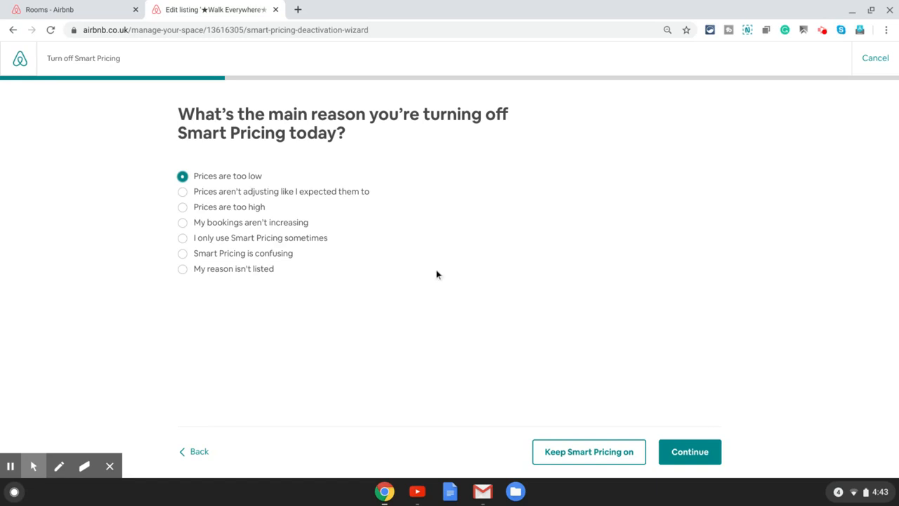
# Continue past the reason step and read the page on Smart Pricing's low-price controls
pyautogui.click(689, 452)
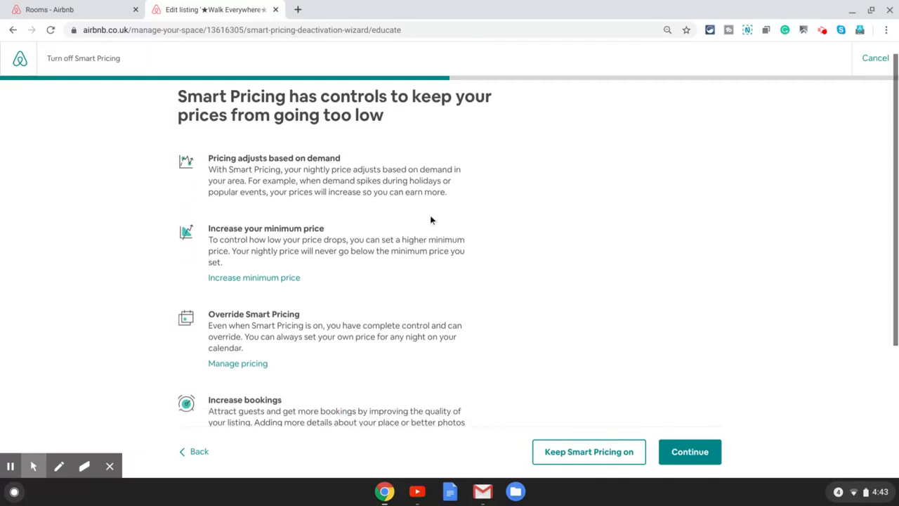
pyautogui.scroll(-3)
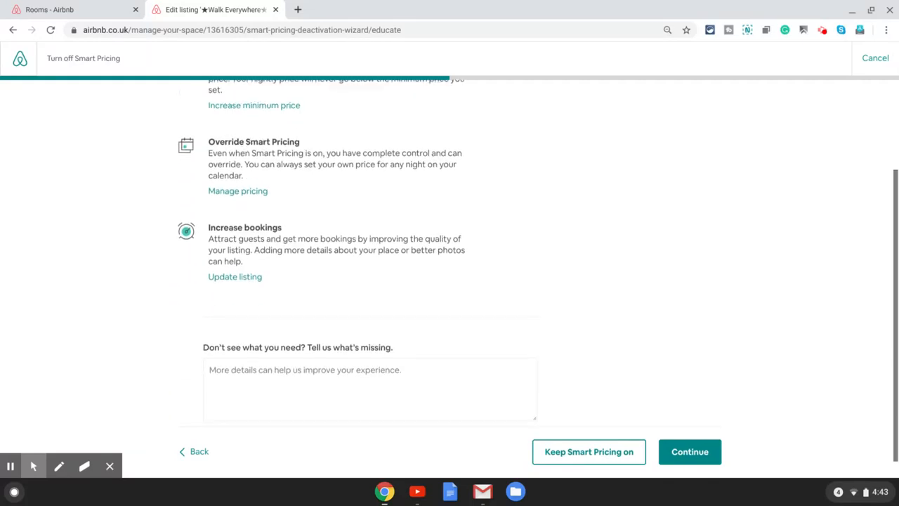
pyautogui.scroll(3)
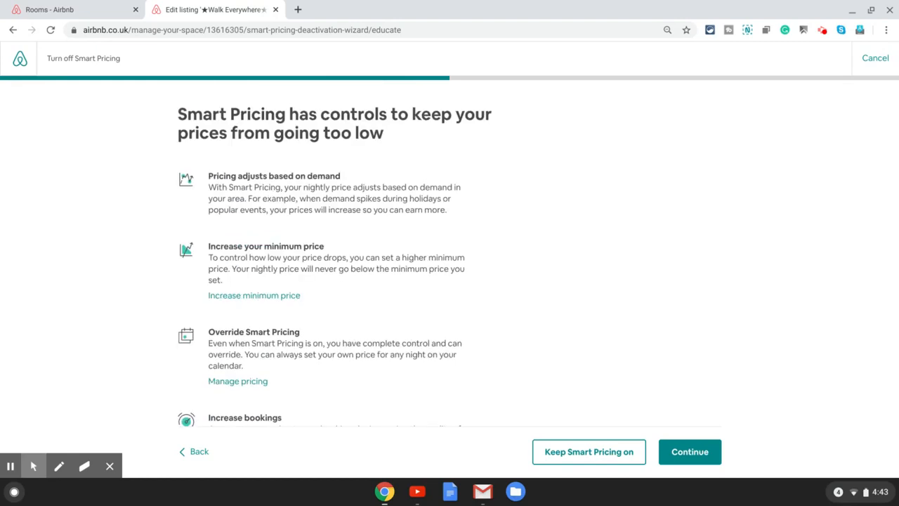
pyautogui.moveTo(323, 220)
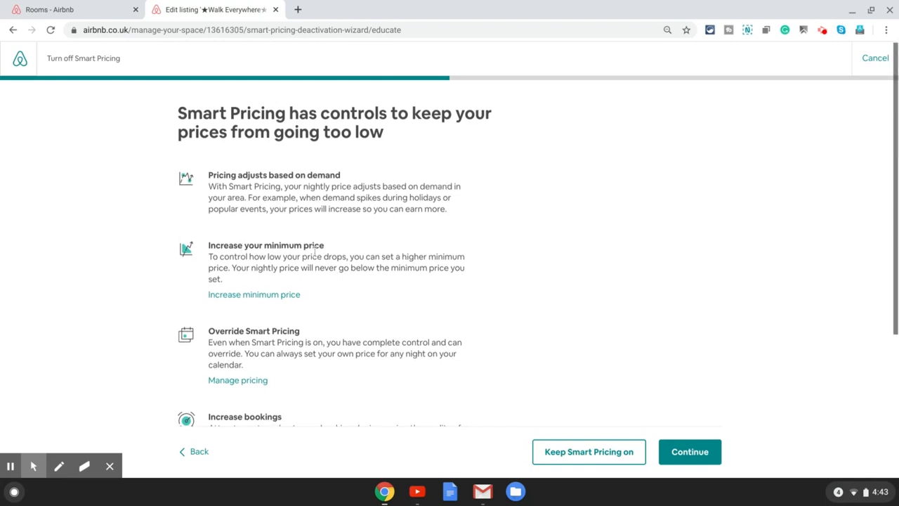
pyautogui.scroll(-3)
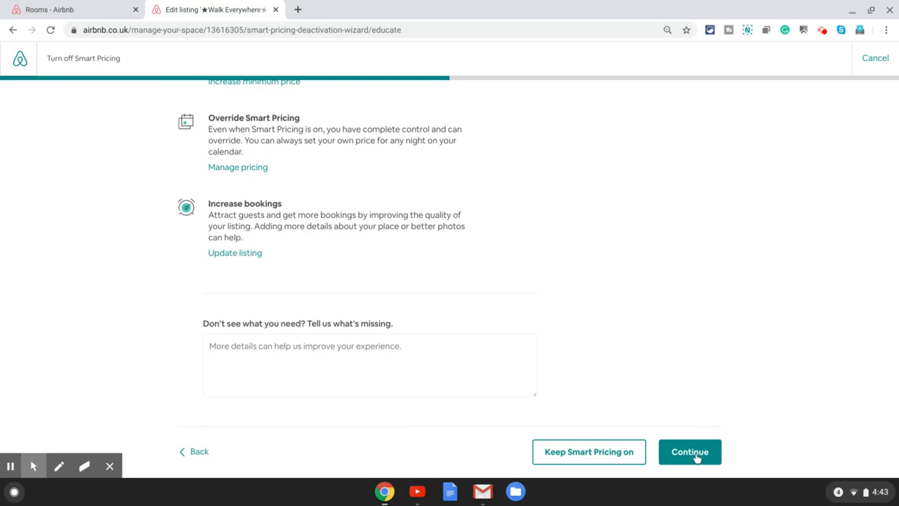
# Tick the demand, fewer-bookings and holiday-price acknowledgements, then submit the deactivation
pyautogui.click(690, 452)
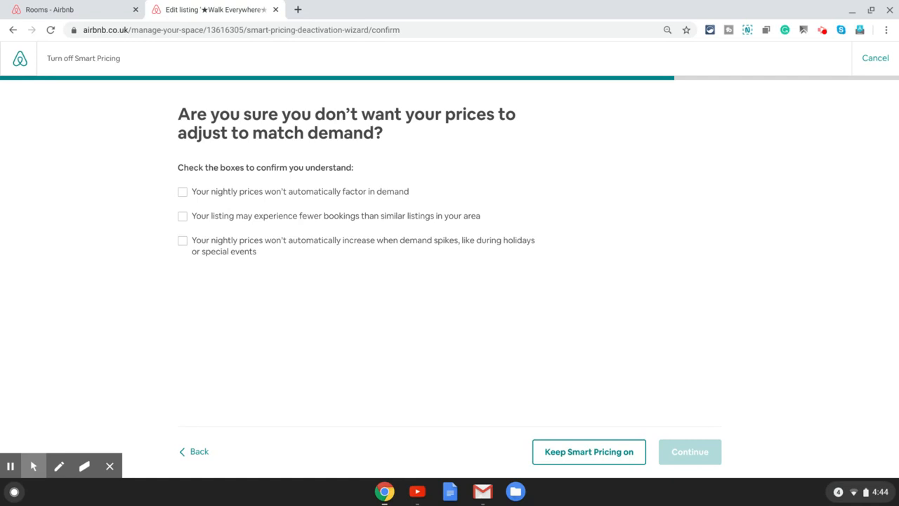
pyautogui.click(183, 216)
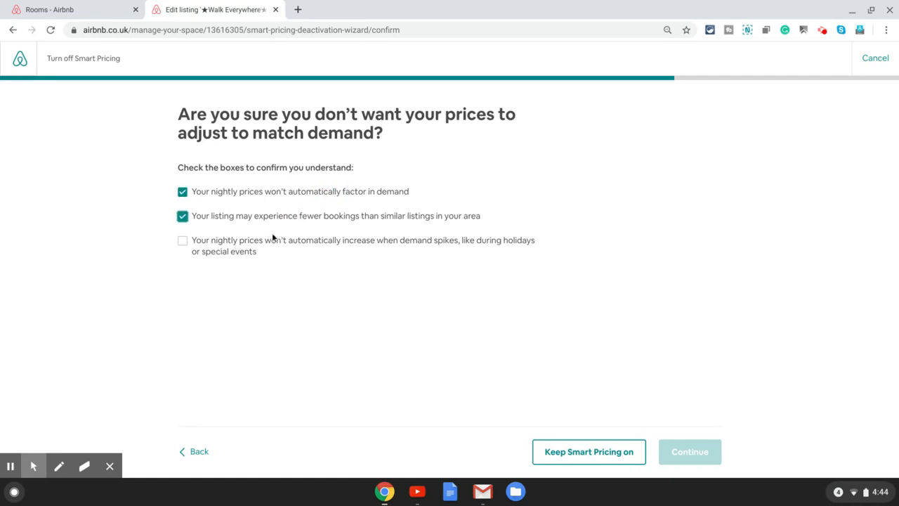
pyautogui.click(183, 240)
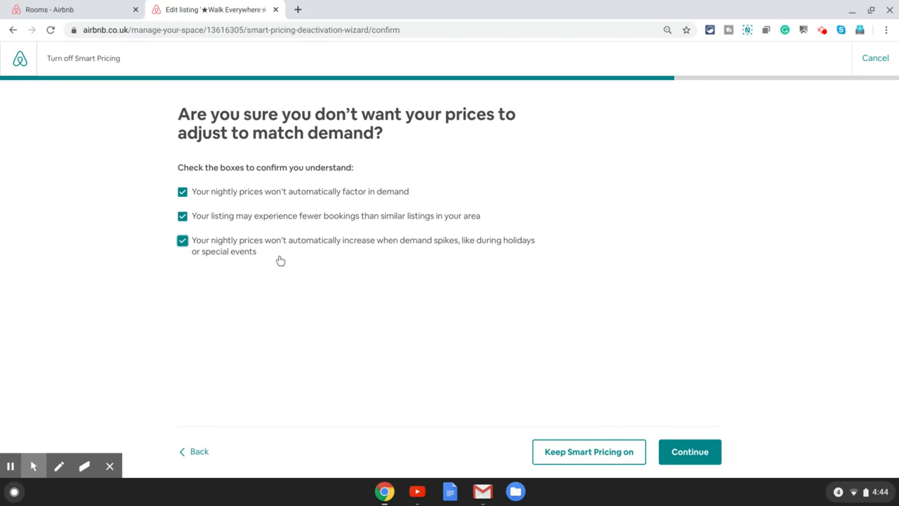
pyautogui.moveTo(548, 256)
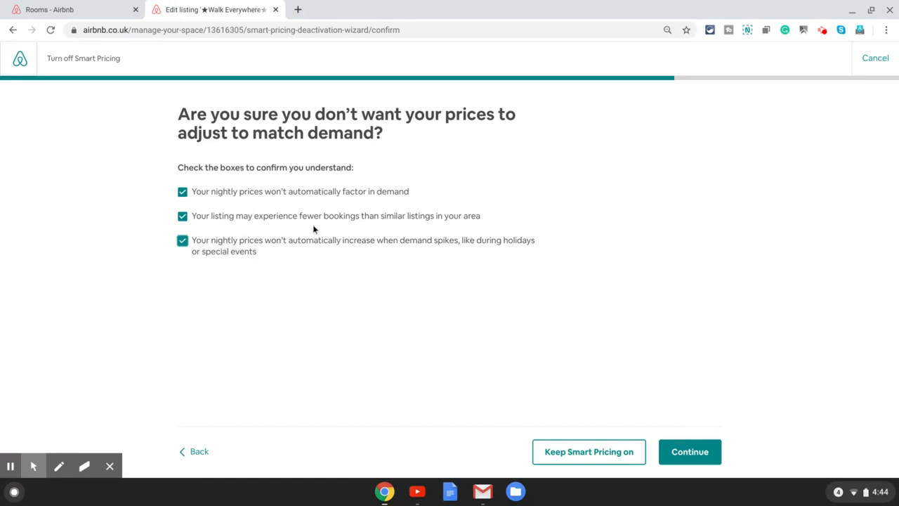
pyautogui.moveTo(355, 254)
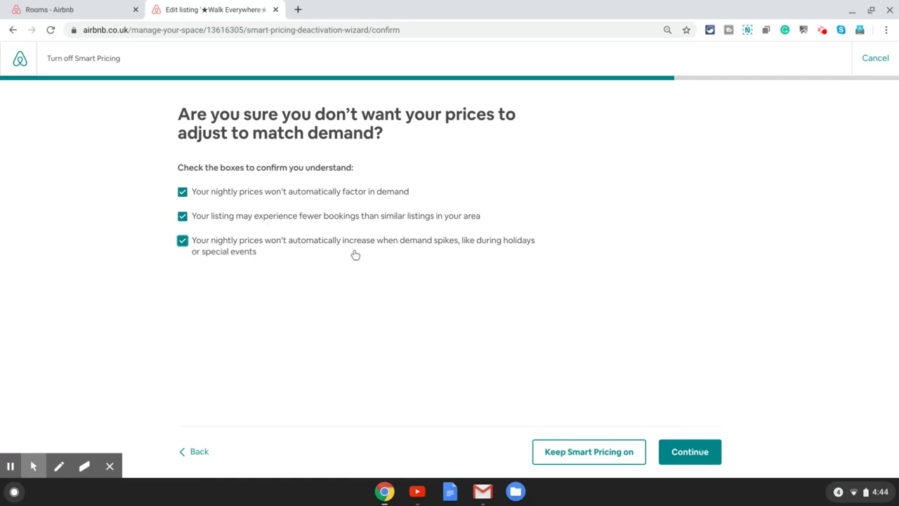
pyautogui.moveTo(209, 253)
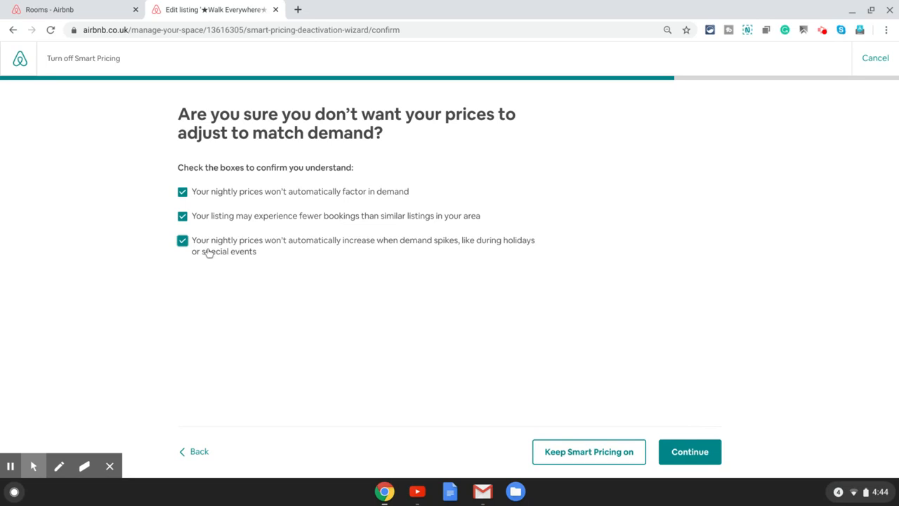
pyautogui.moveTo(481, 267)
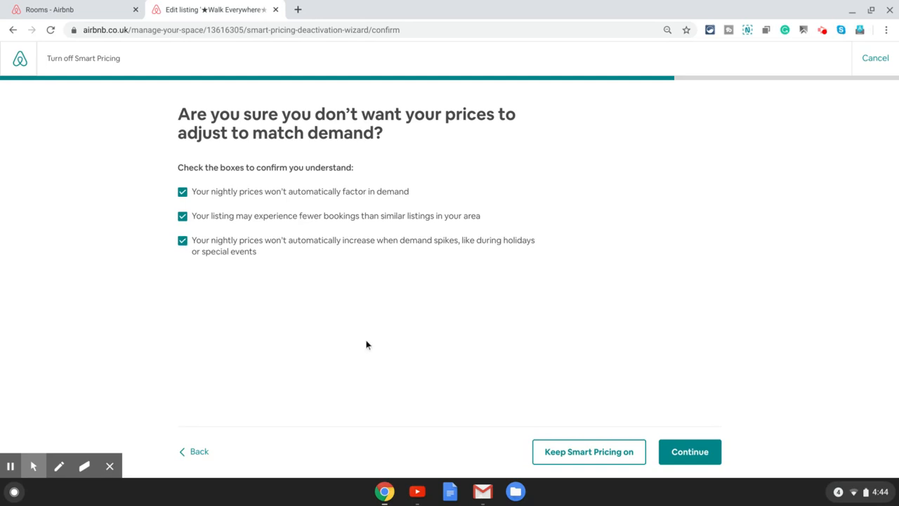
pyautogui.click(182, 240)
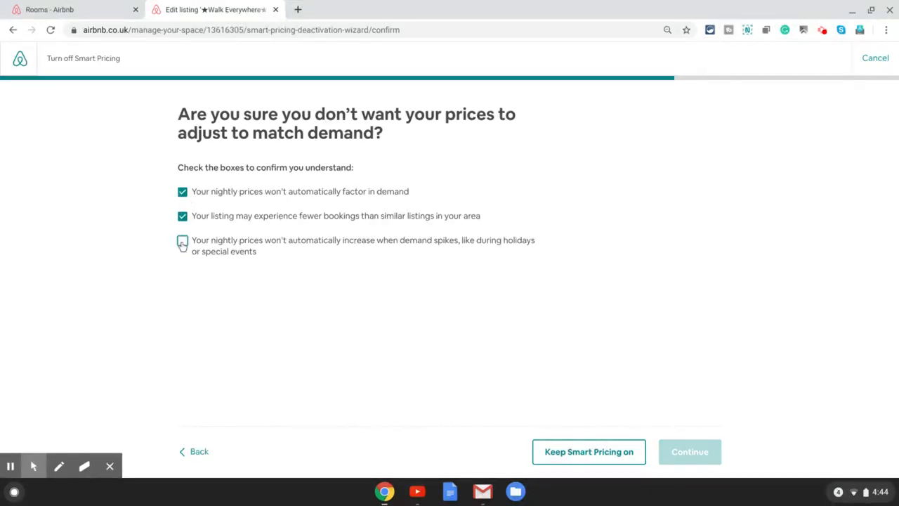
pyautogui.click(182, 241)
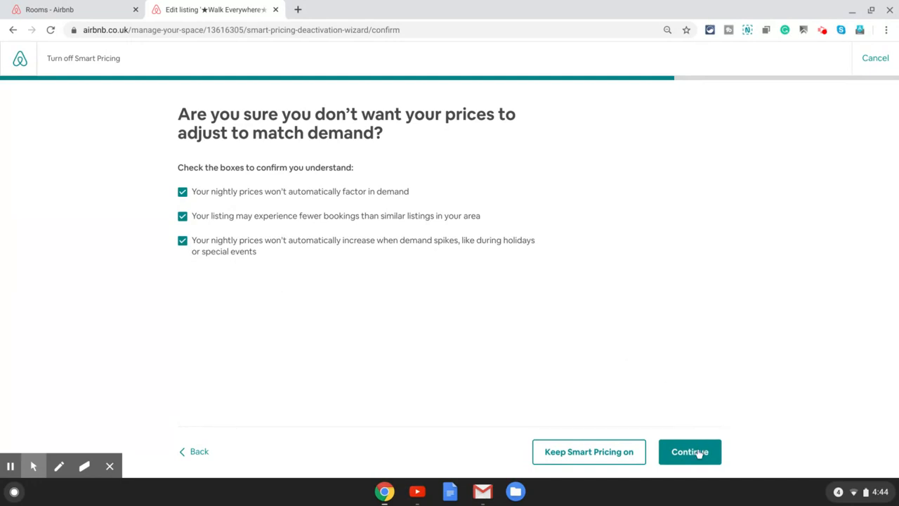
pyautogui.click(689, 452)
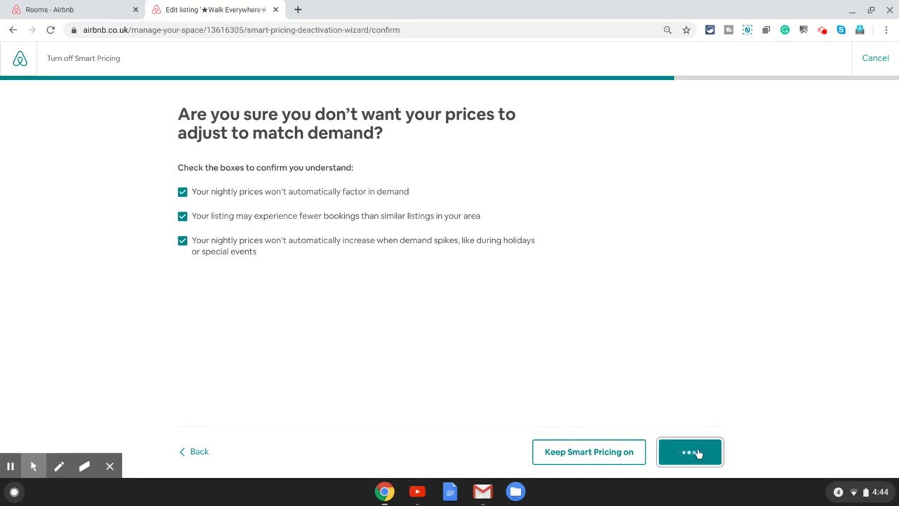
# Finish turning off Smart Pricing and review the £100 base price and stay discounts
pyautogui.click(690, 452)
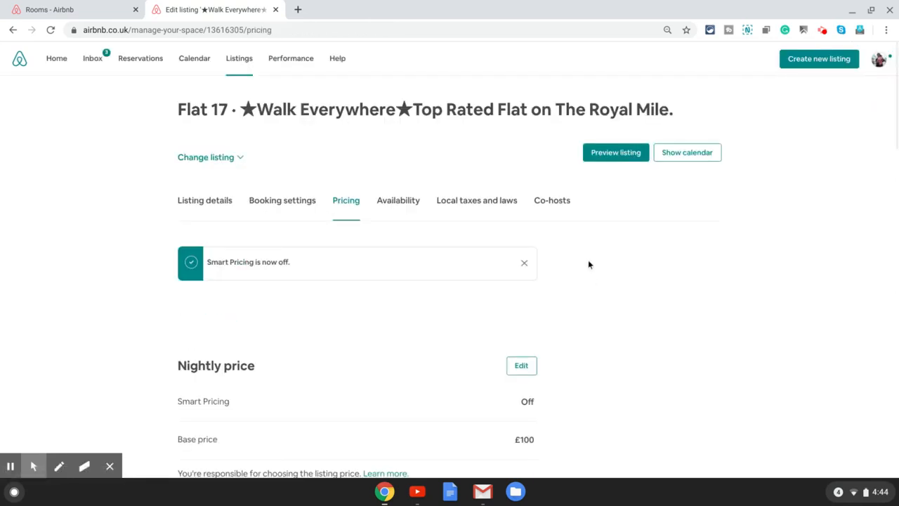
pyautogui.scroll(-3)
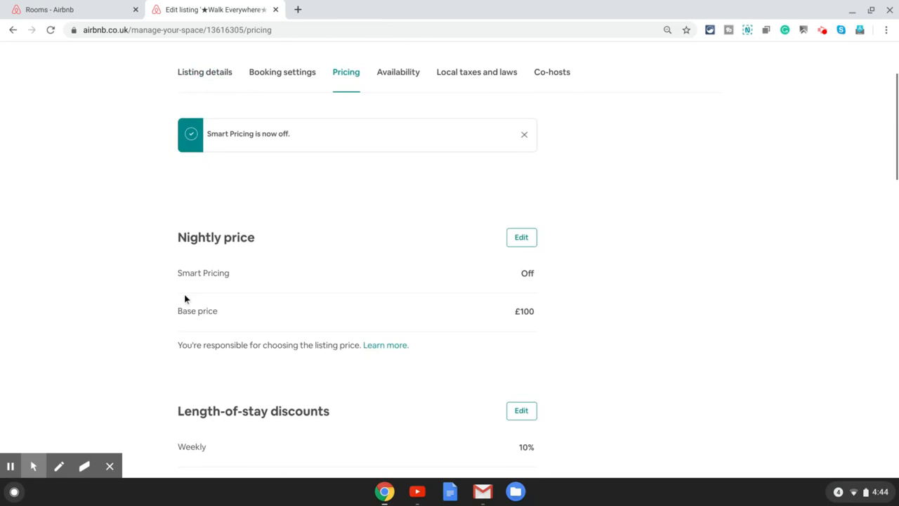
pyautogui.moveTo(506, 270)
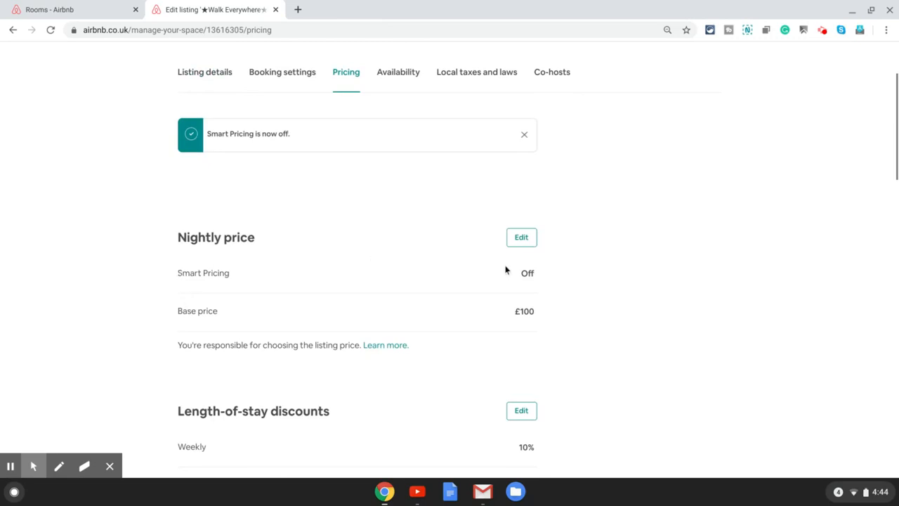
pyautogui.scroll(-3)
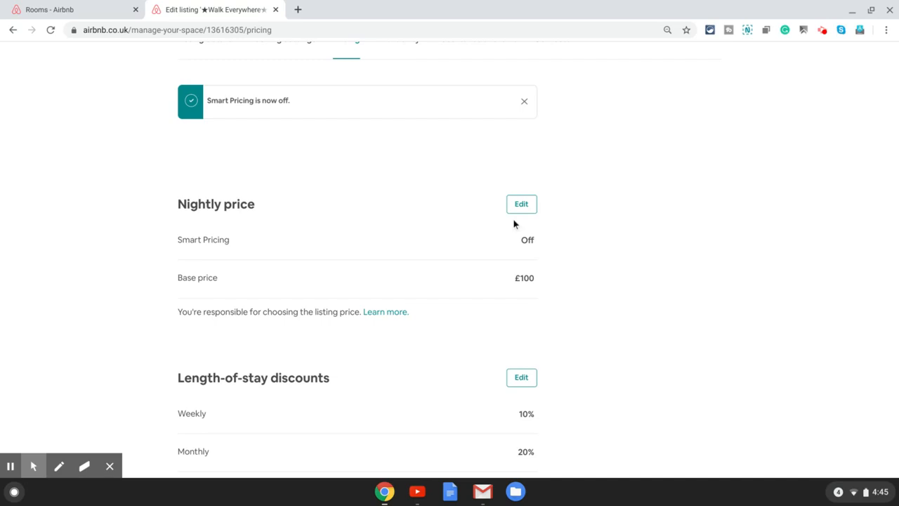
# Turn Smart Pricing back on with a £57–£300 range and save the nightly price
pyautogui.click(522, 204)
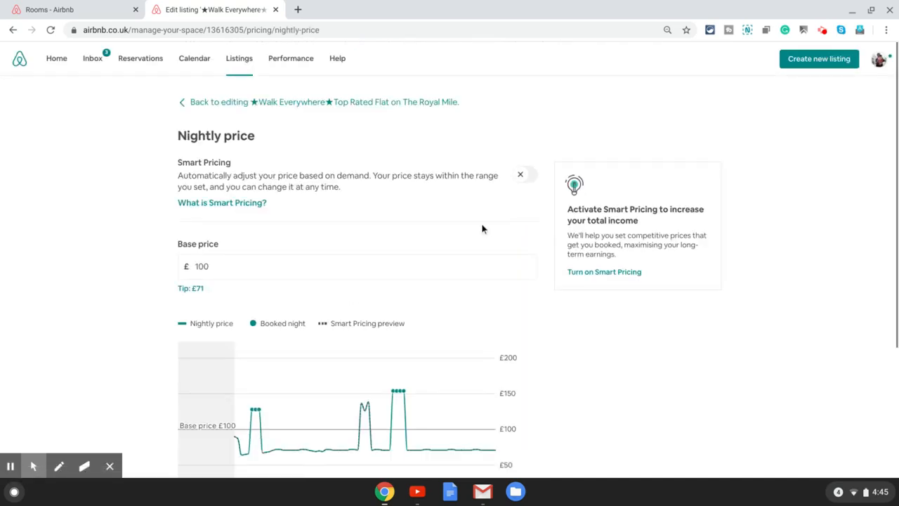
pyautogui.click(526, 175)
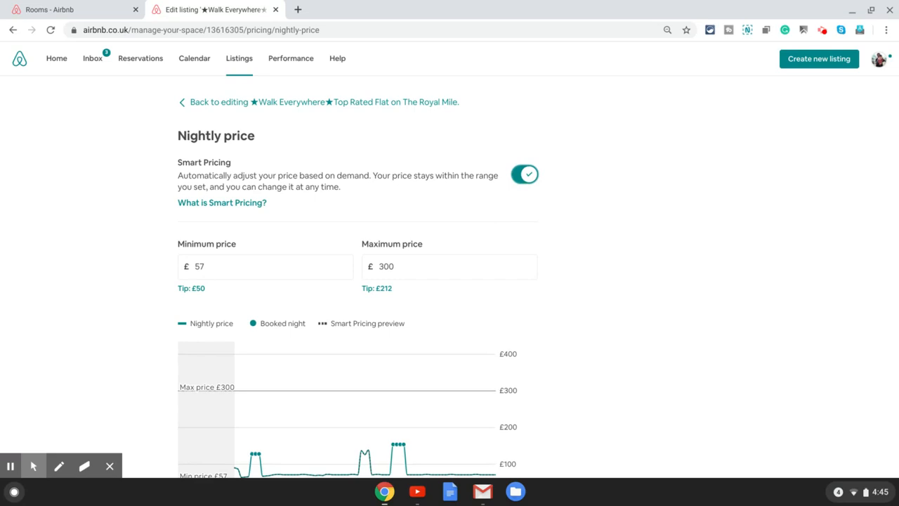
pyautogui.scroll(-3)
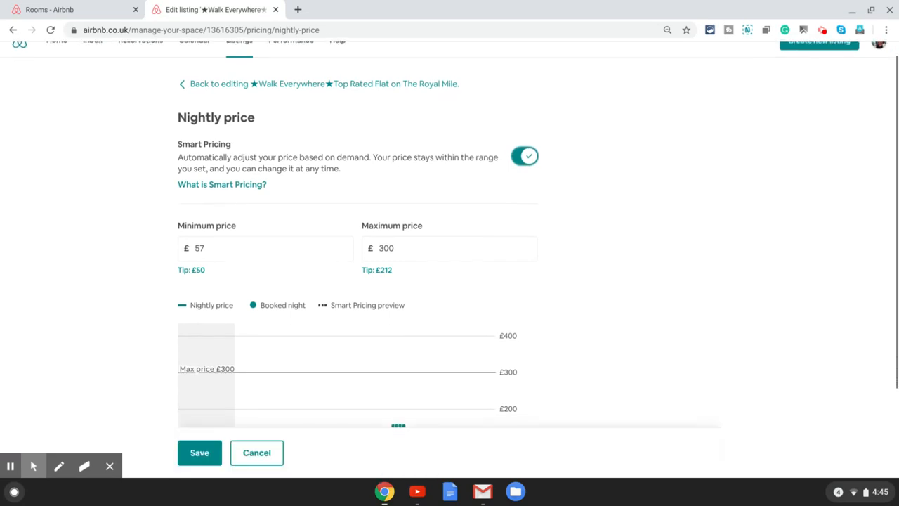
pyautogui.scroll(-3)
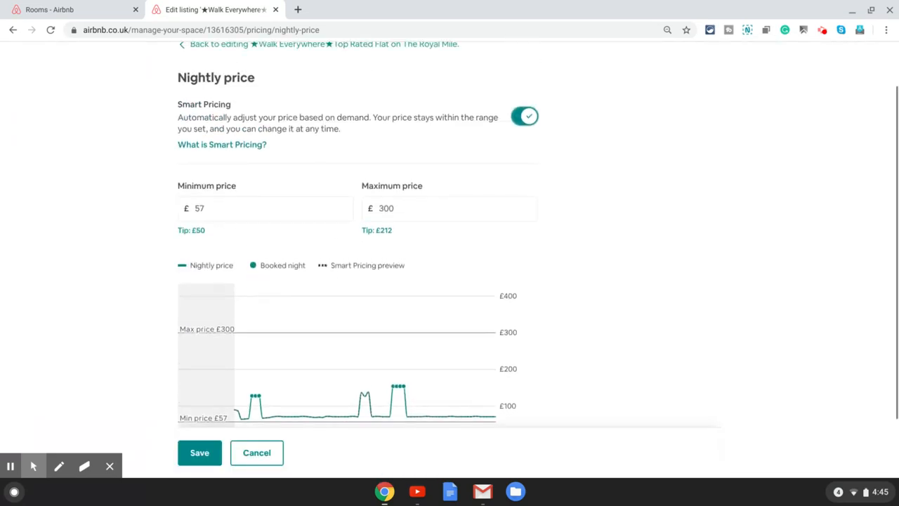
pyautogui.click(199, 452)
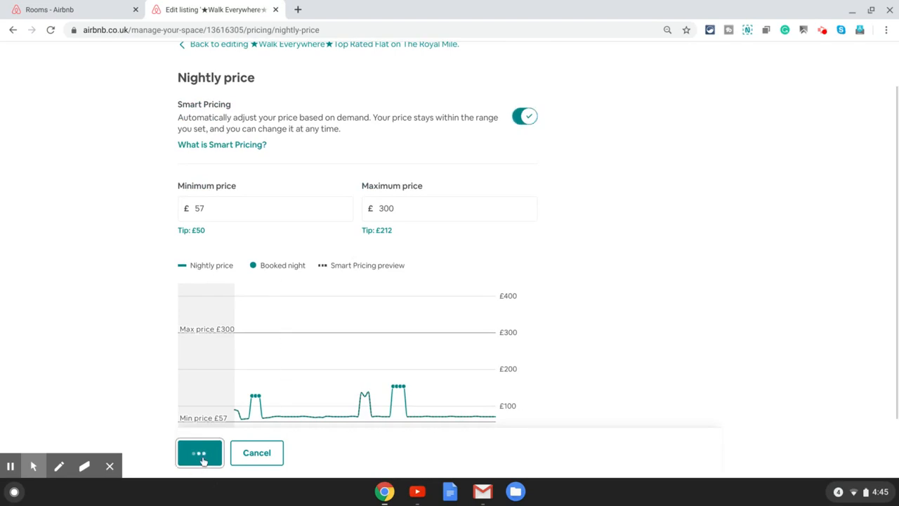
pyautogui.click(200, 452)
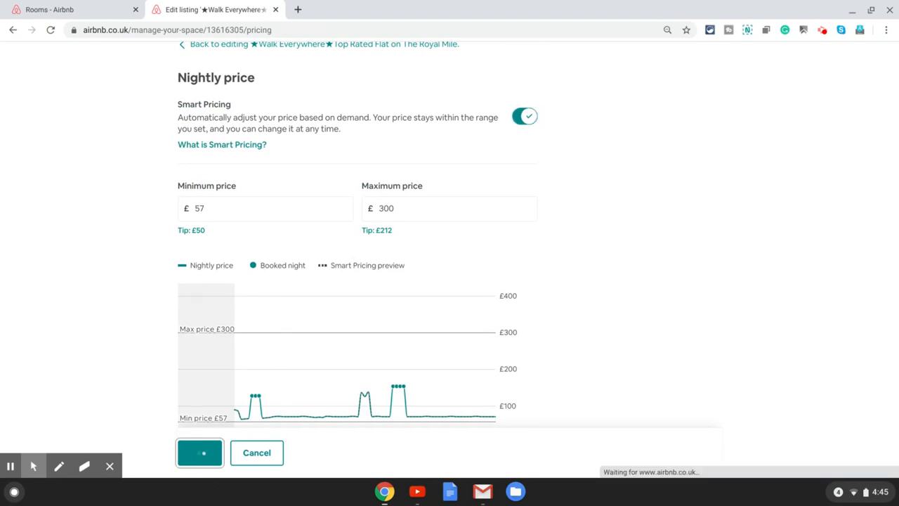
# Let the save finish and confirm the pricing page shows Smart Pricing on at £57–£300
pyautogui.click(200, 452)
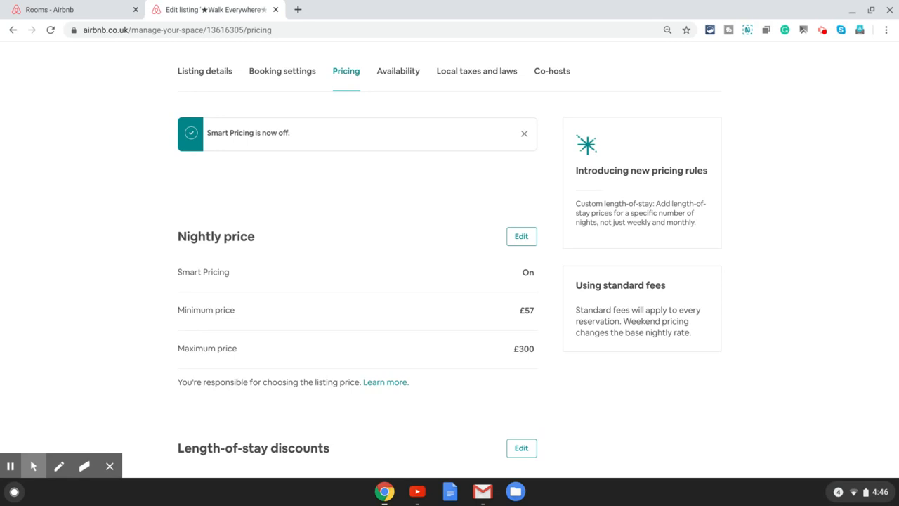
pyautogui.moveTo(265, 282)
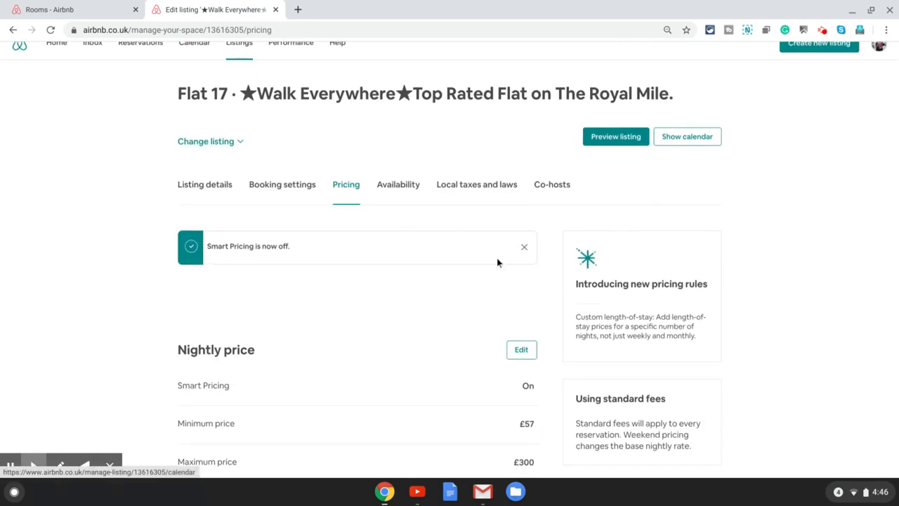
pyautogui.scroll(-3)
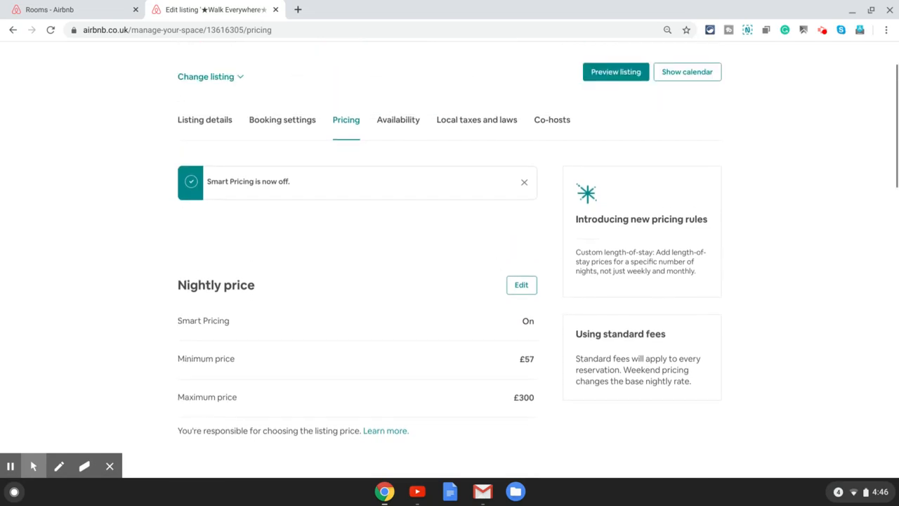
# Open the Royal Mile flat's calendar and scroll down to May 2020
pyautogui.click(687, 72)
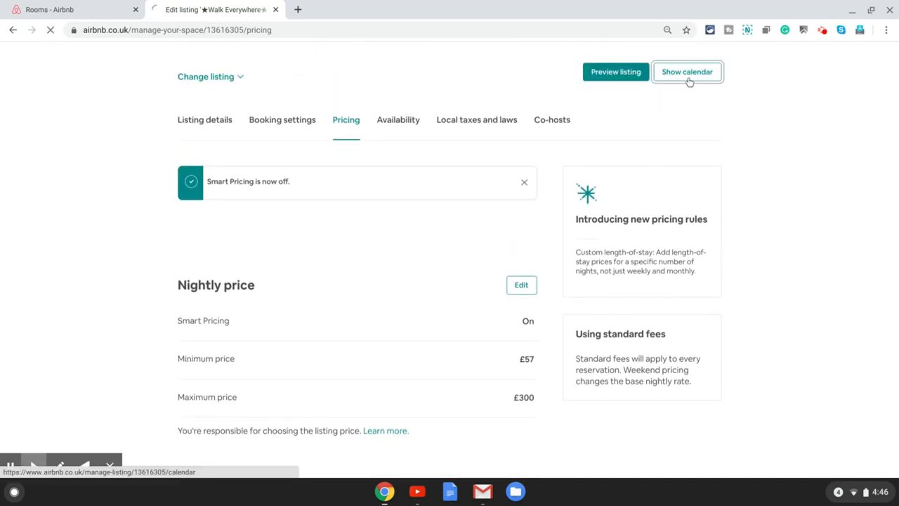
pyautogui.click(686, 71)
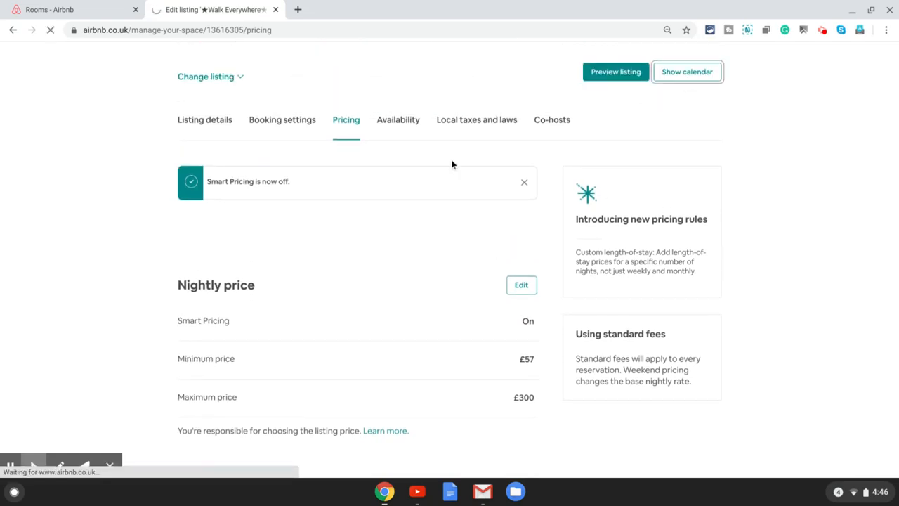
pyautogui.click(687, 72)
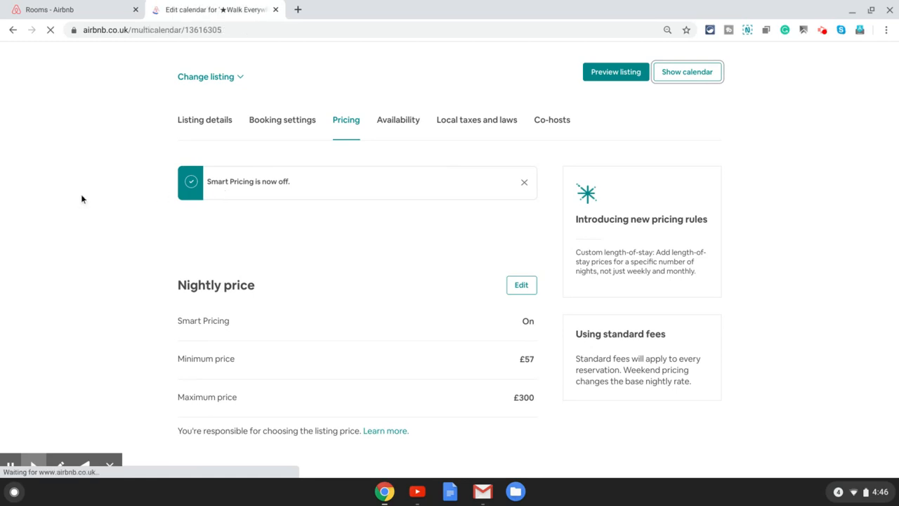
pyautogui.click(686, 71)
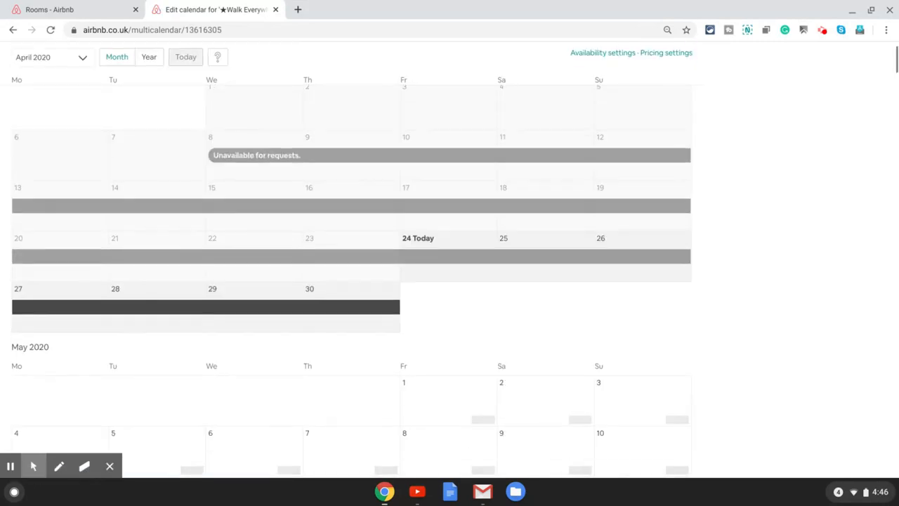
pyautogui.scroll(-3)
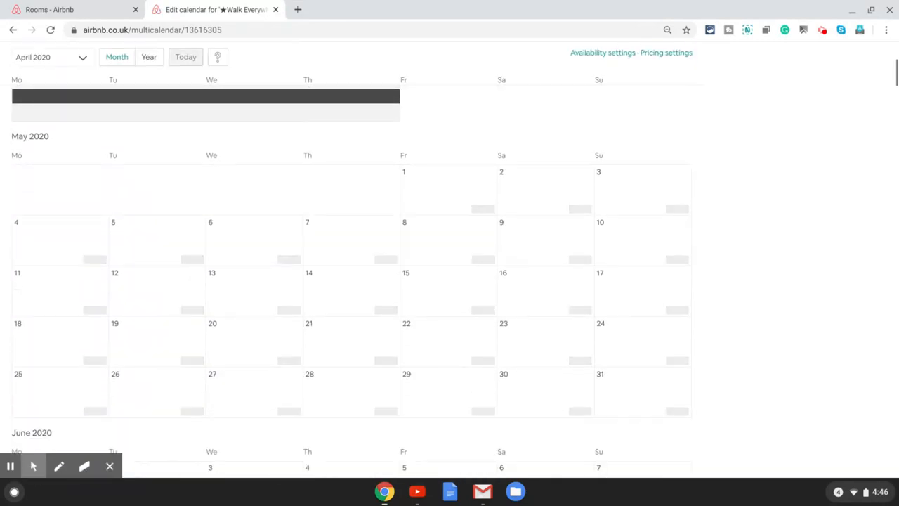
pyautogui.scroll(-3)
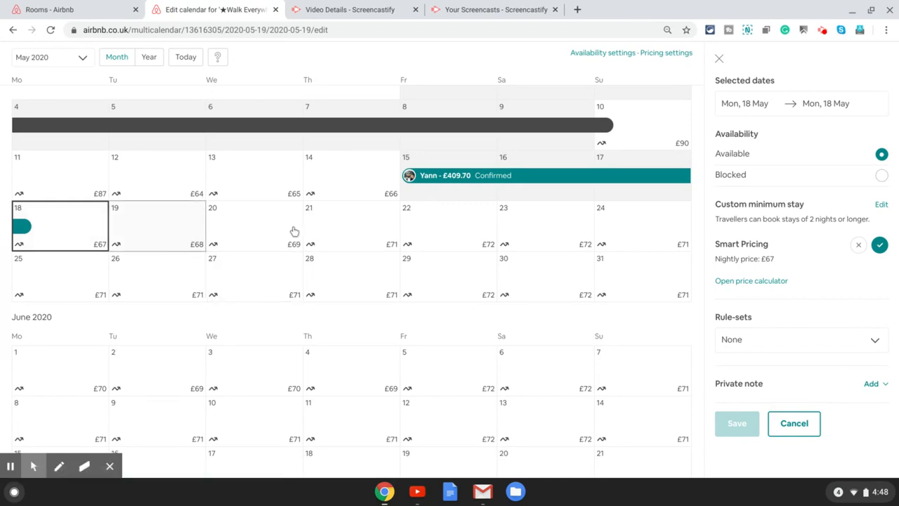
# Switch off Smart Pricing for 19 May, leaving its £68 nightly price editable
pyautogui.click(156, 225)
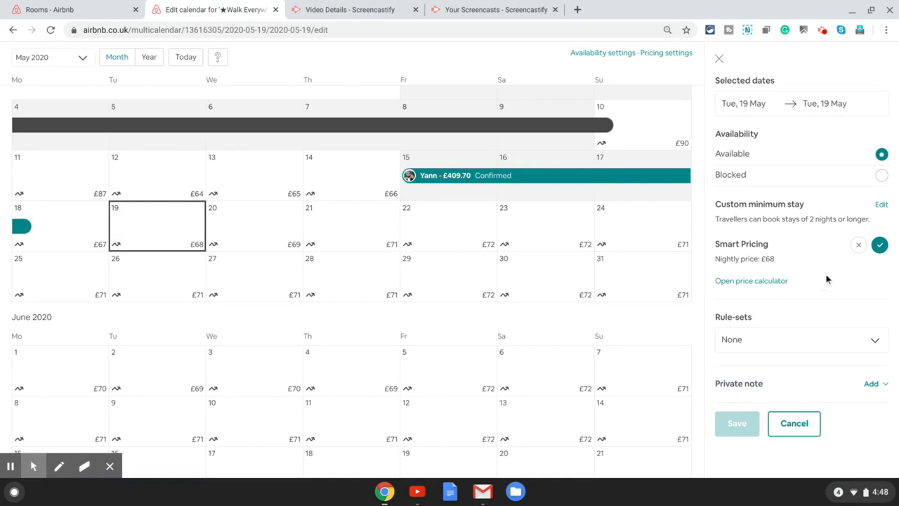
pyautogui.moveTo(856, 255)
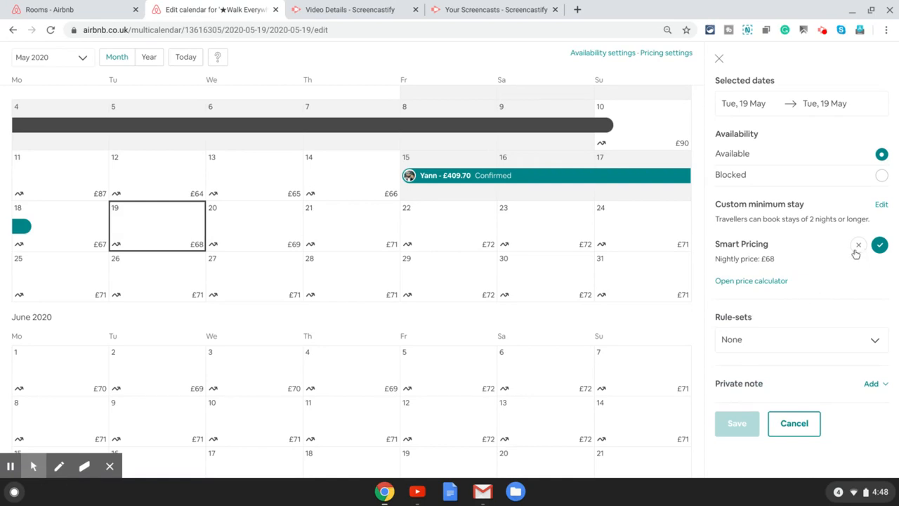
pyautogui.moveTo(875, 261)
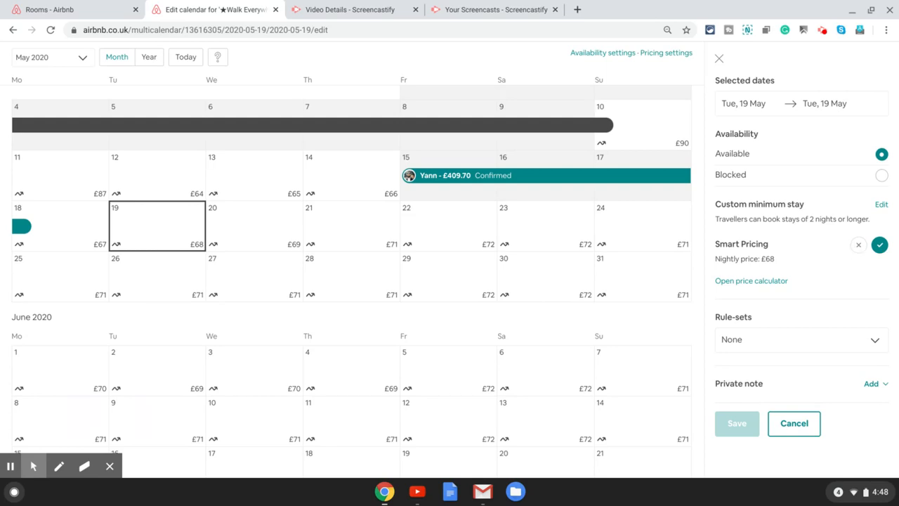
pyautogui.click(858, 244)
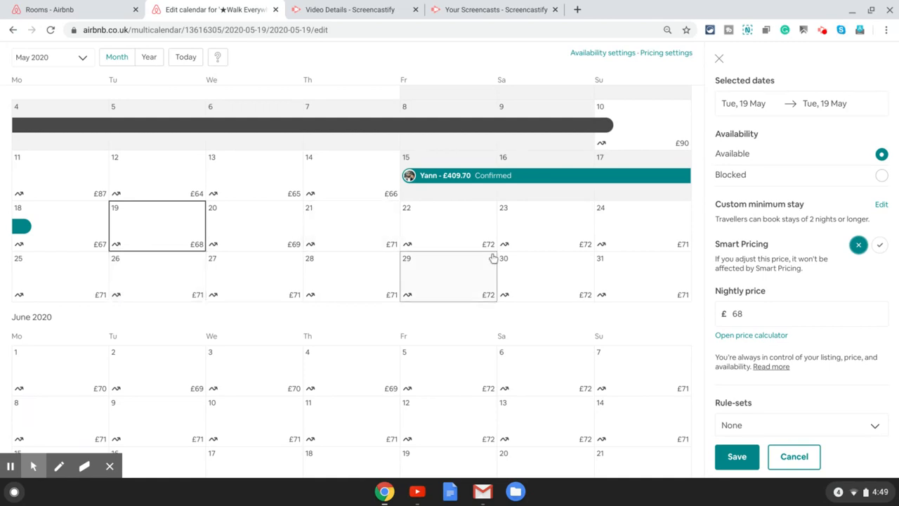
pyautogui.moveTo(621, 249)
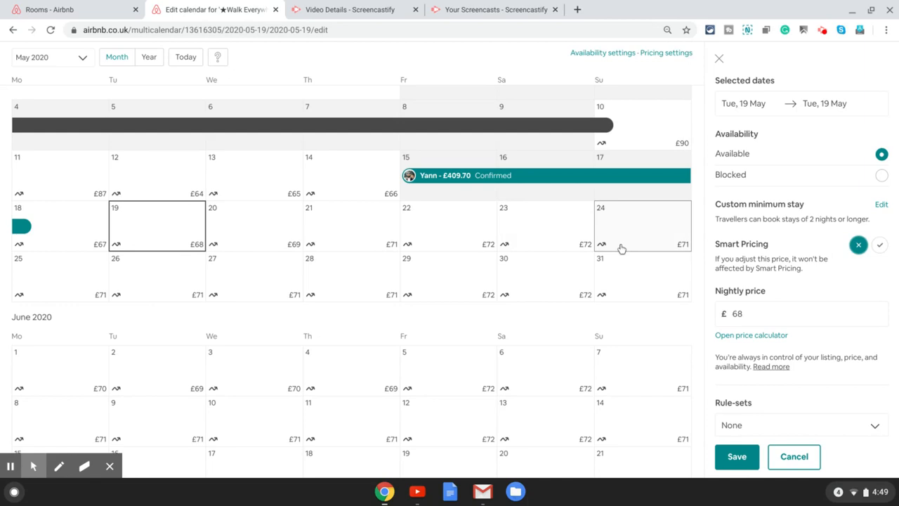
pyautogui.moveTo(622, 248)
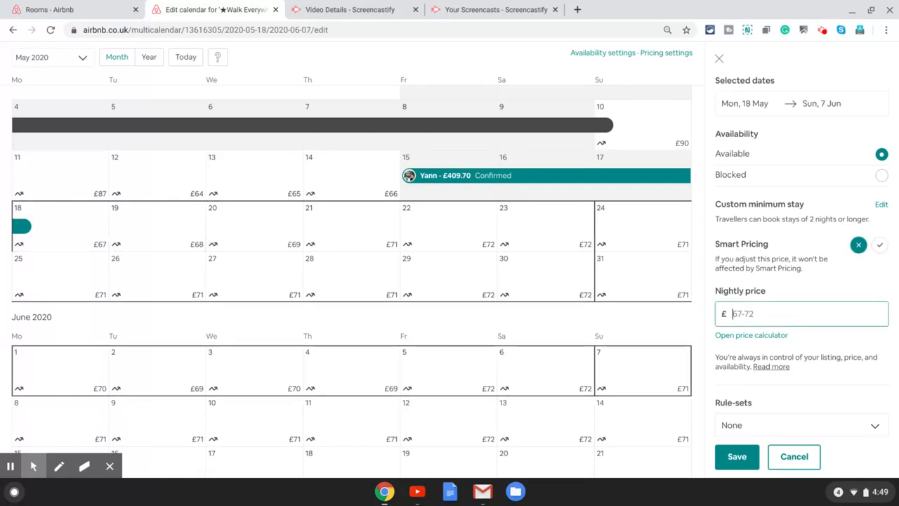
# Enter £100 as the nightly price for 18 May–7 June
pyautogui.write('1')
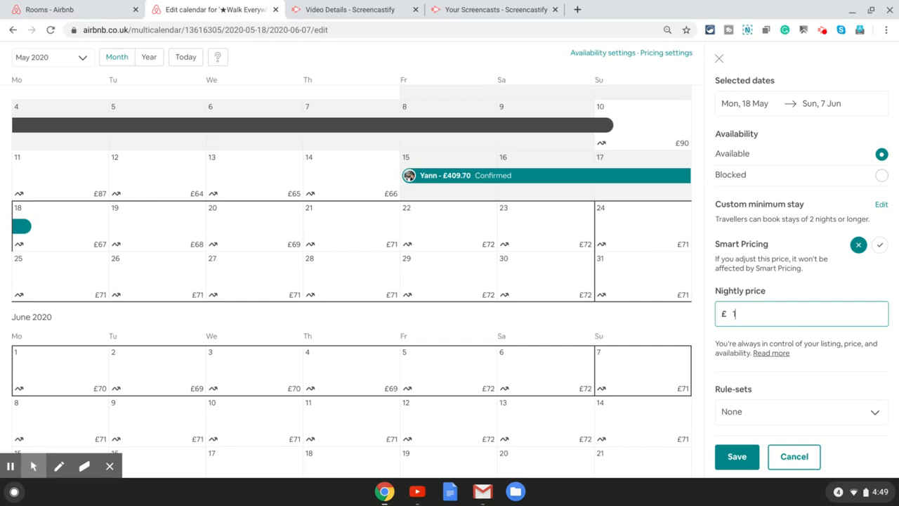
pyautogui.write('00')
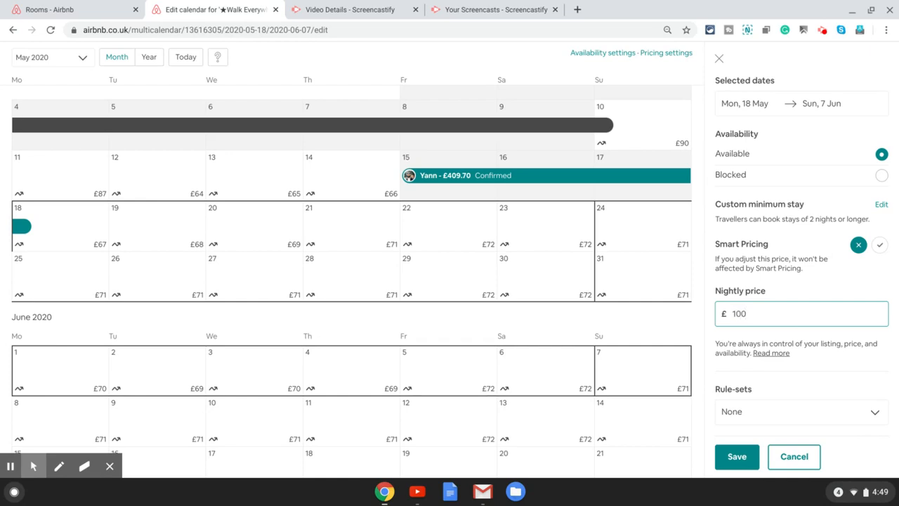
pyautogui.moveTo(743, 471)
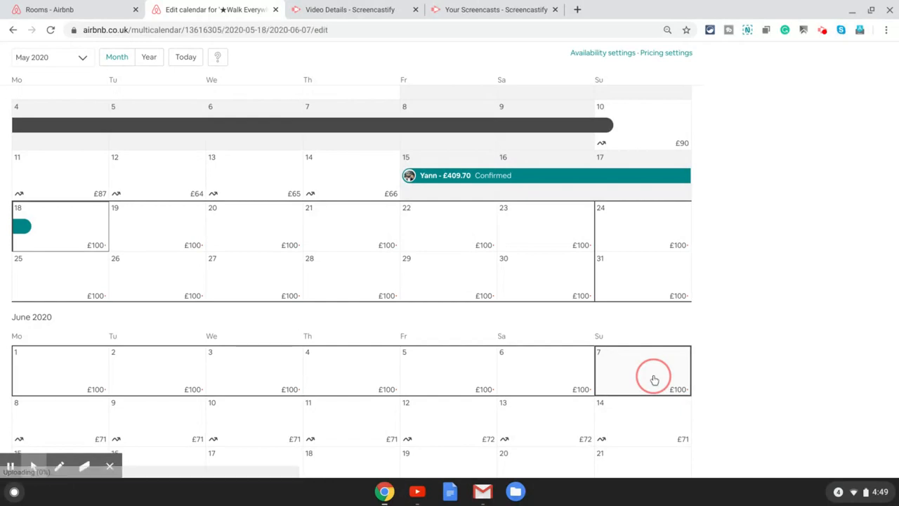
# Reopen the 18 May–7 June range and scroll its panel to check the £100 price and Smart Pricing off
pyautogui.click(642, 370)
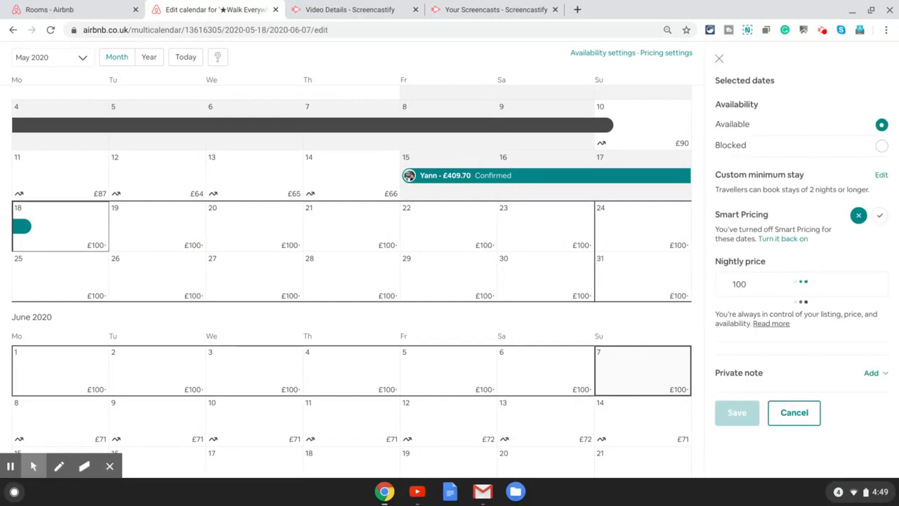
pyautogui.scroll(-3)
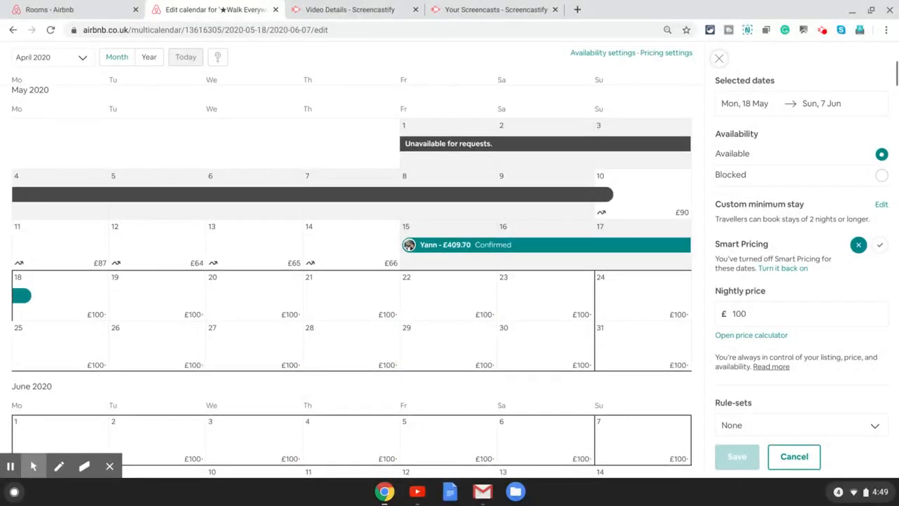
pyautogui.scroll(-3)
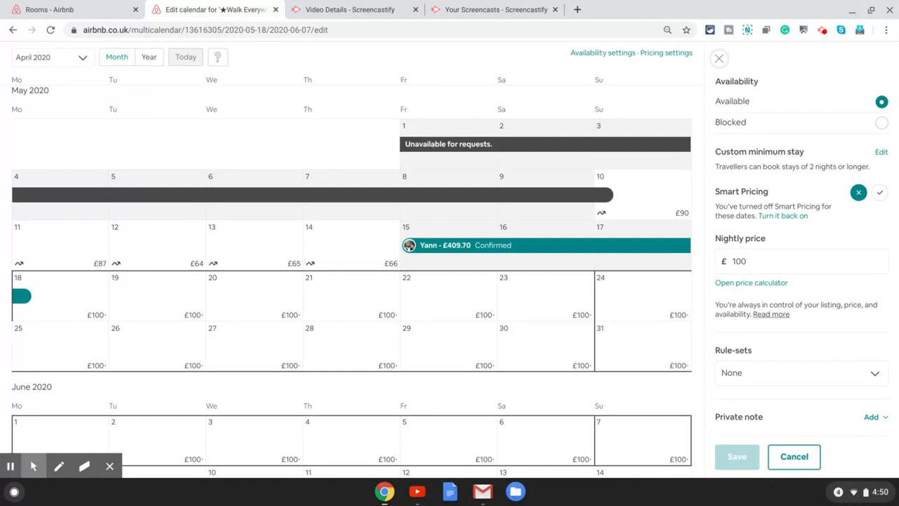